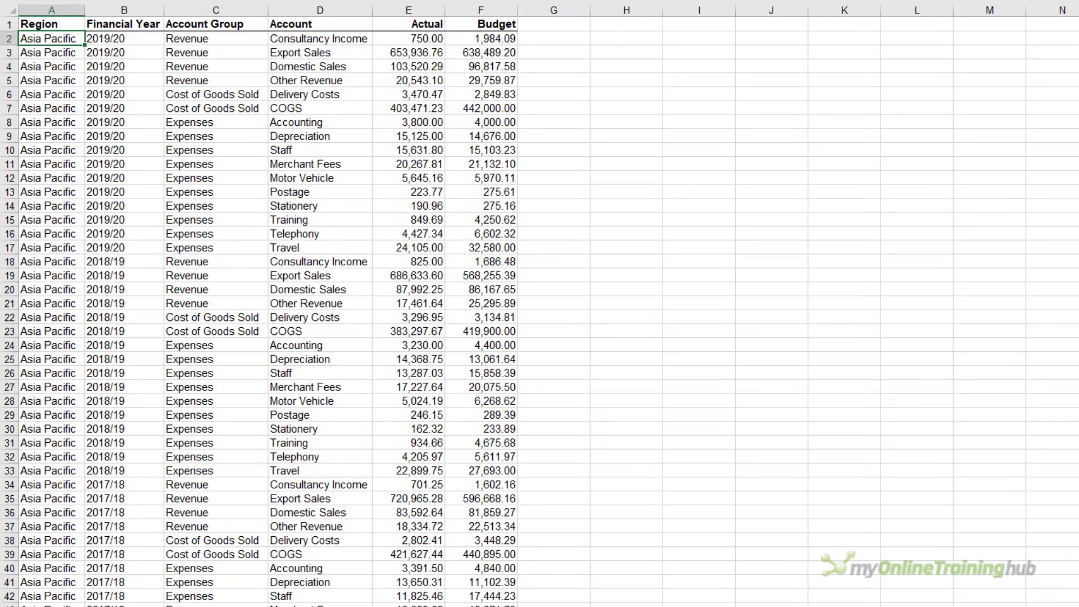
- Review the source data and select a cell inside it for the report
click(319, 24)
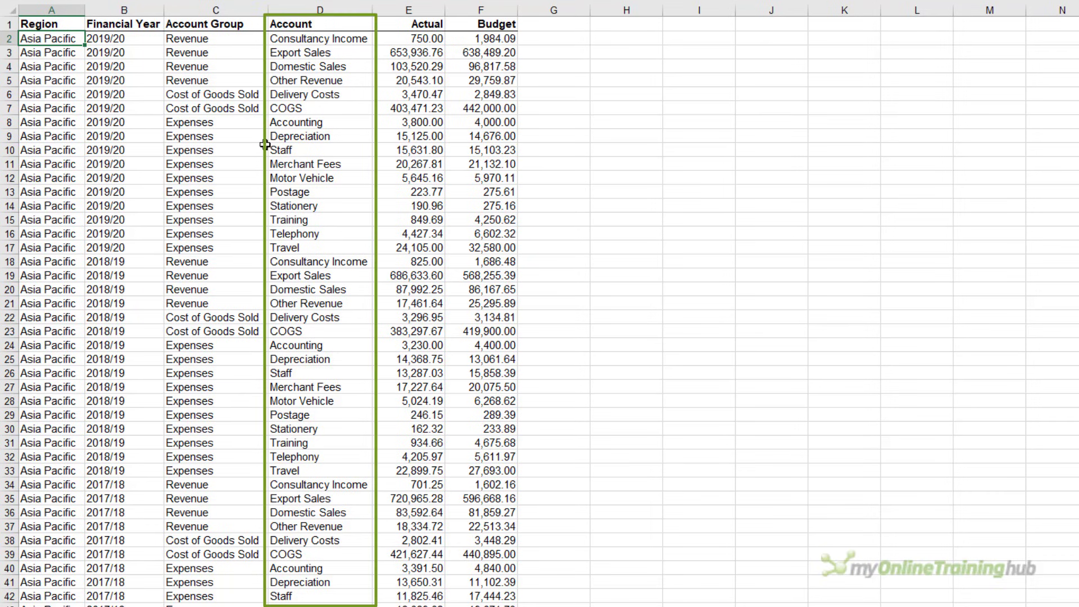
scroll(down, 3)
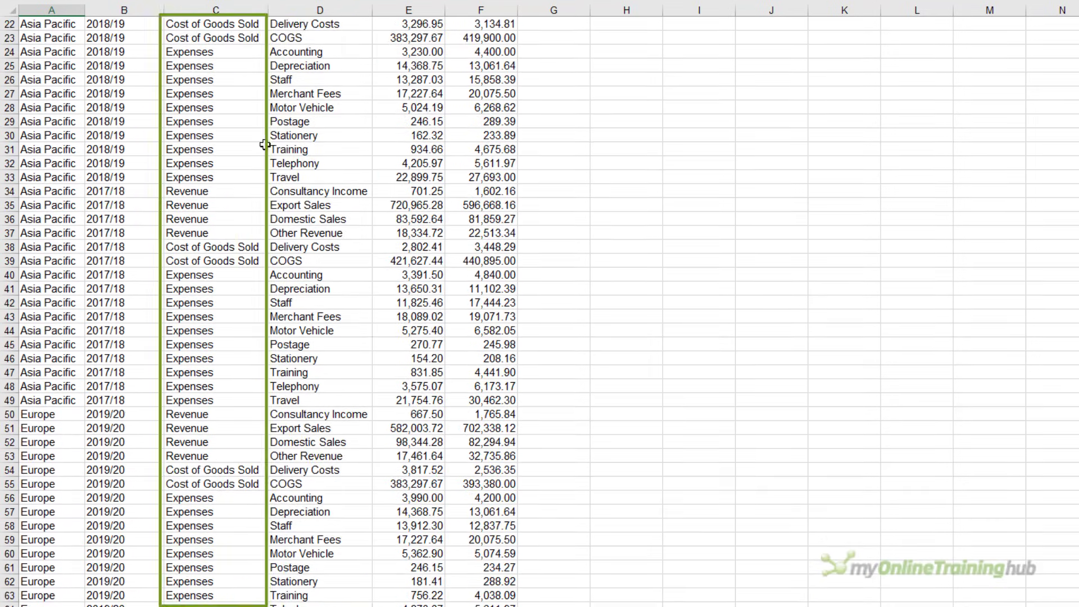
scroll(down, 3)
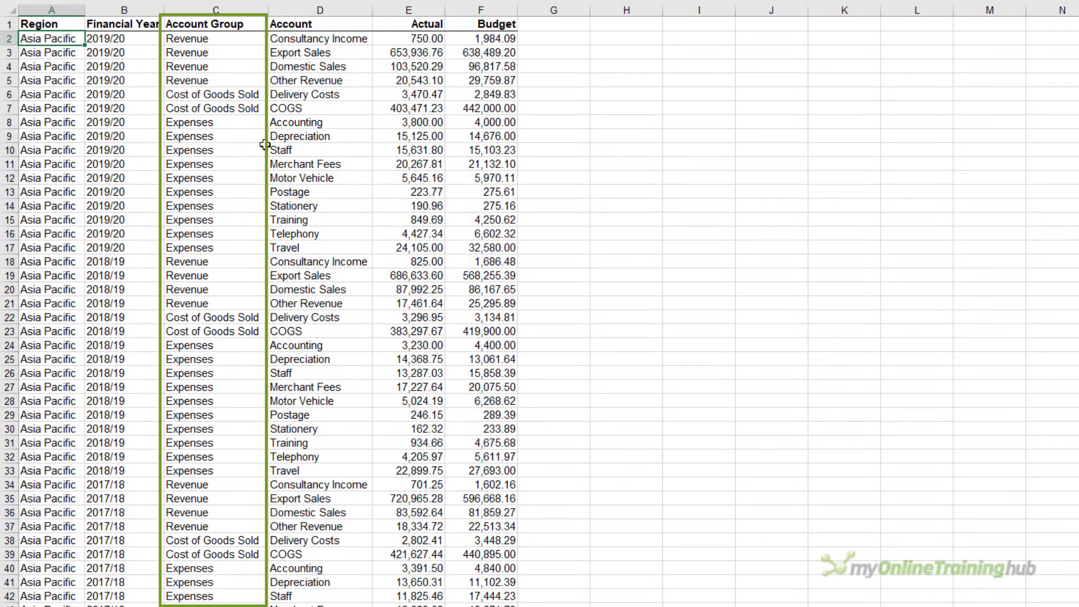
click(51, 11)
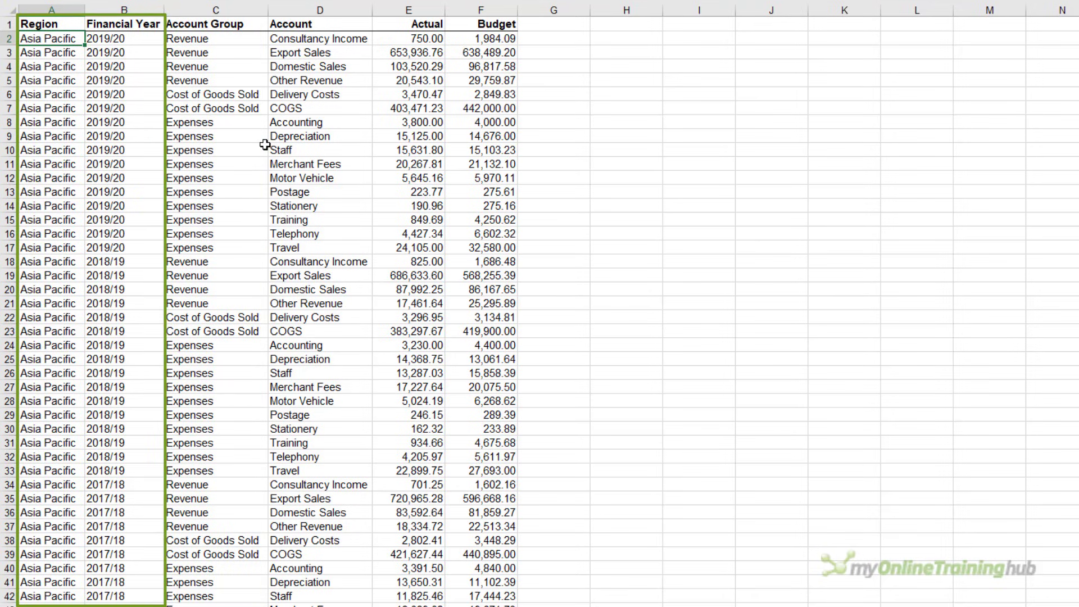
click(408, 38)
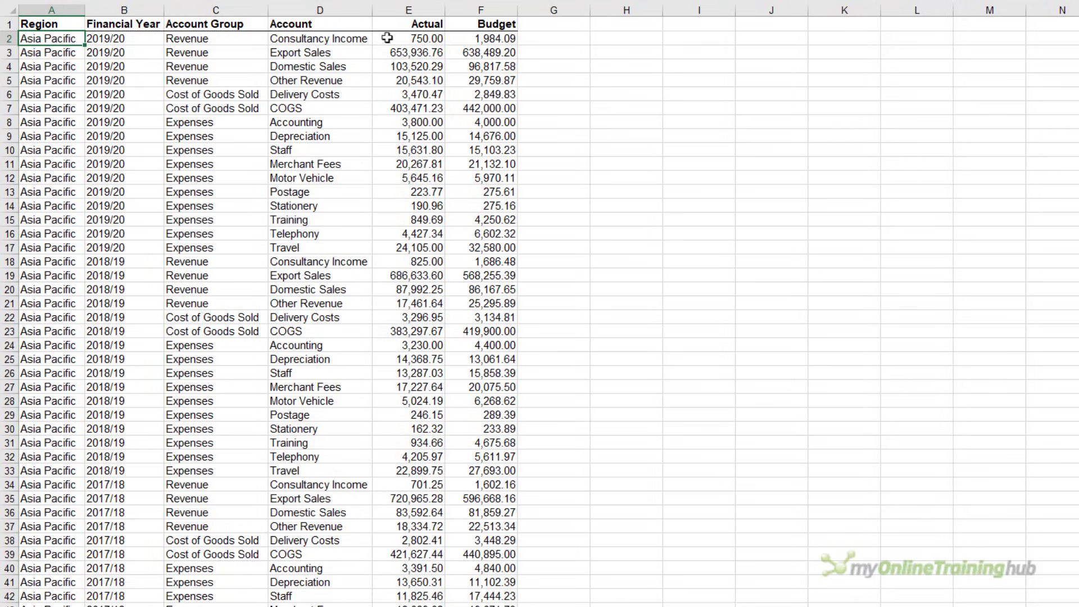
click(480, 11)
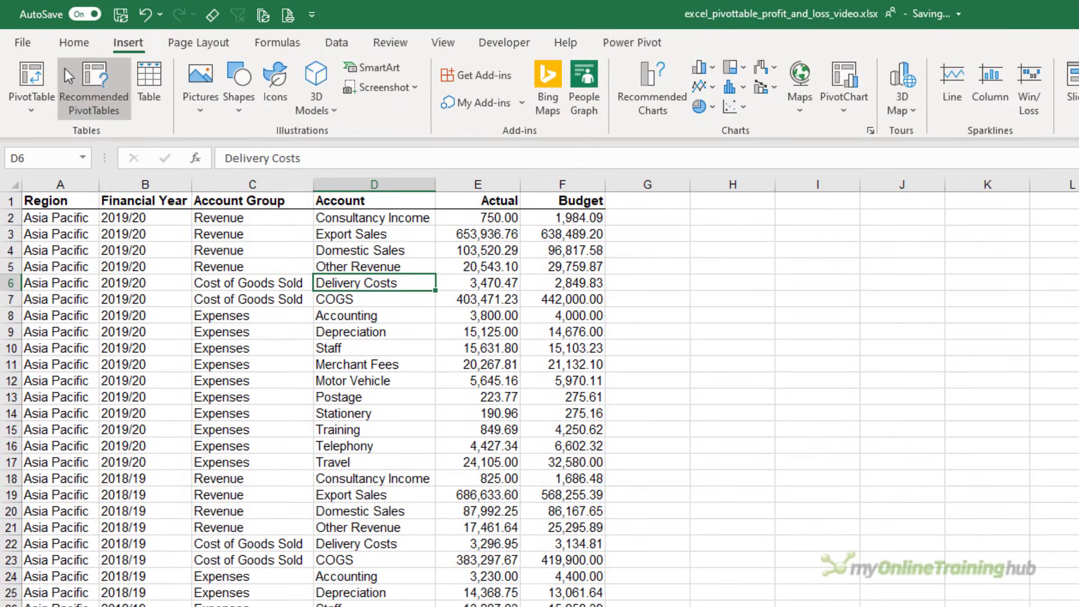
- Create a PivotTable on the existing P&L sheet at B3
click(29, 78)
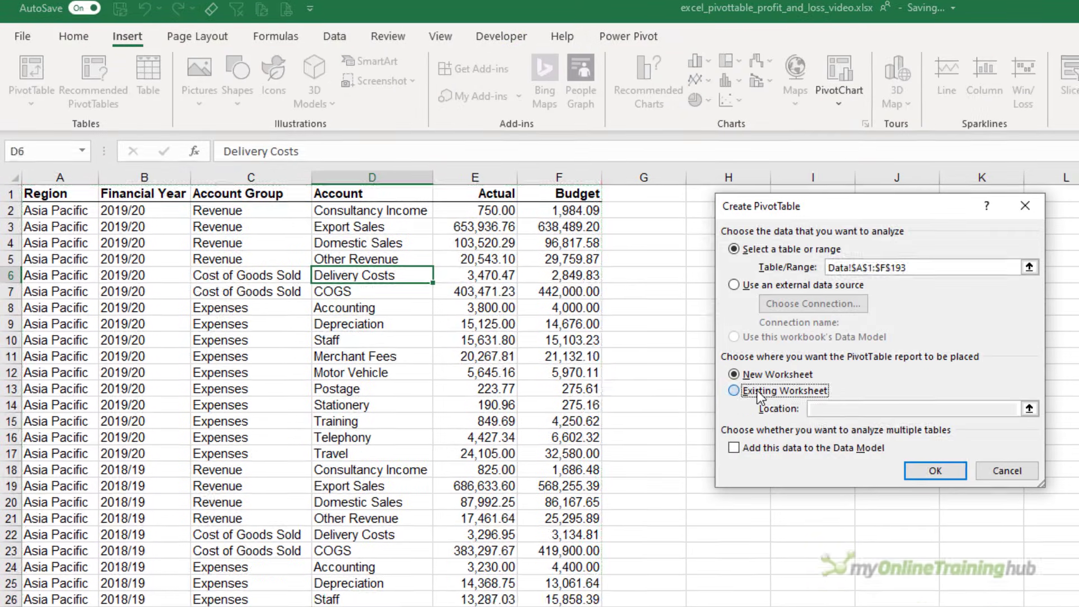
click(734, 390)
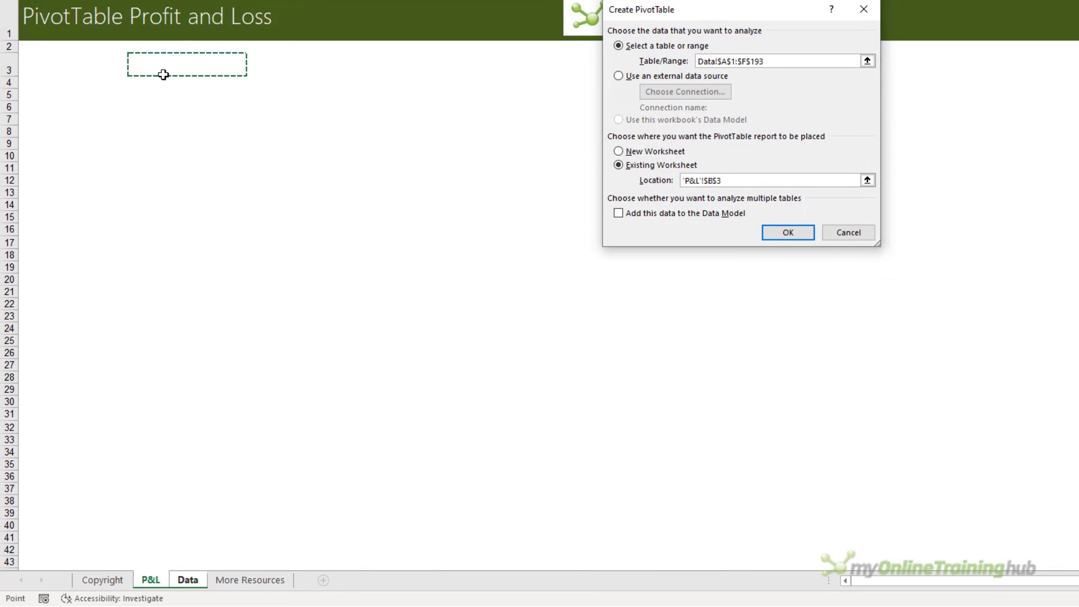
click(787, 232)
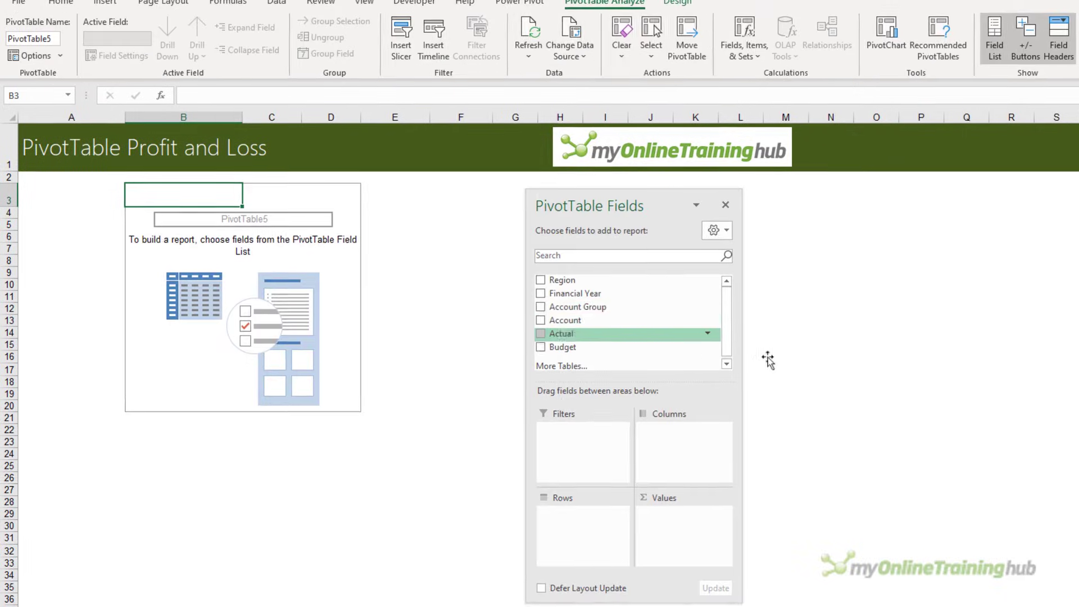
- Add Account Group and Account as rows with Actual and Budget sums as values
click(541, 315)
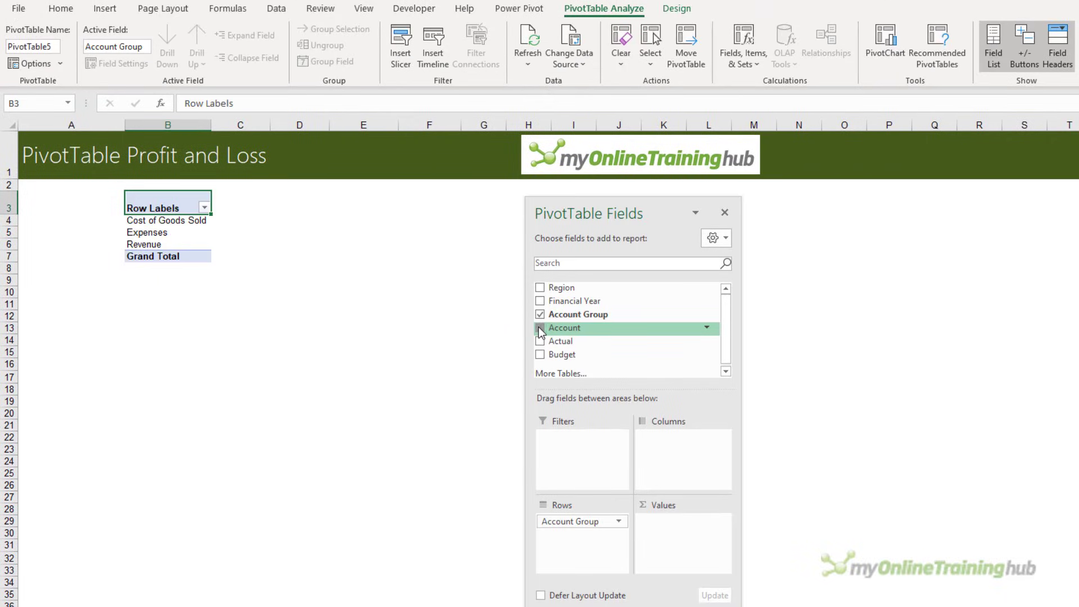
click(540, 327)
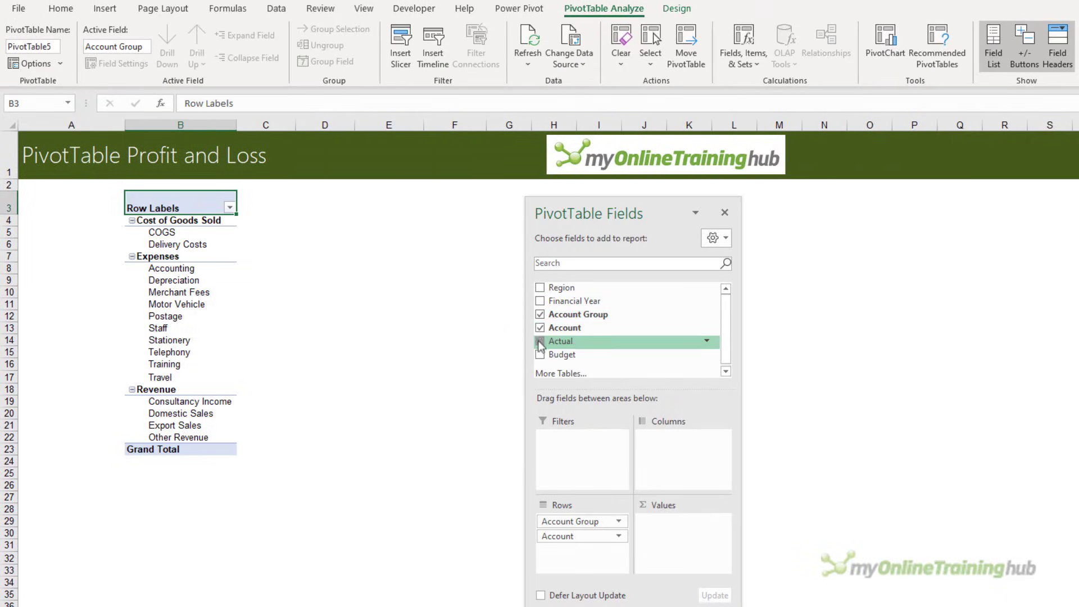
click(541, 354)
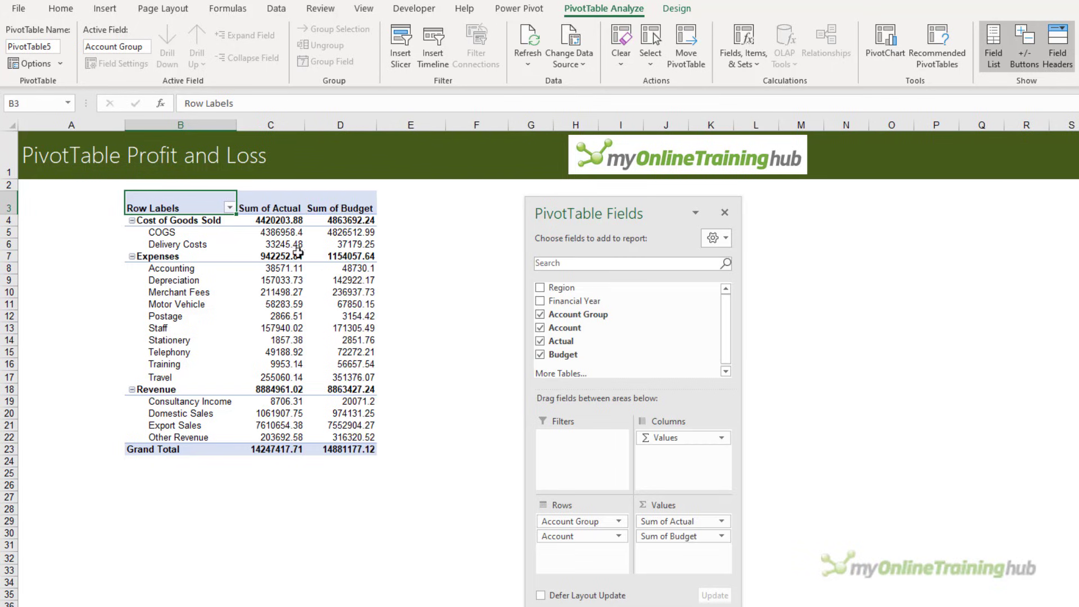
- Format the Sum of Actual and Sum of Budget values as currency with 0 decimals
right_click(273, 244)
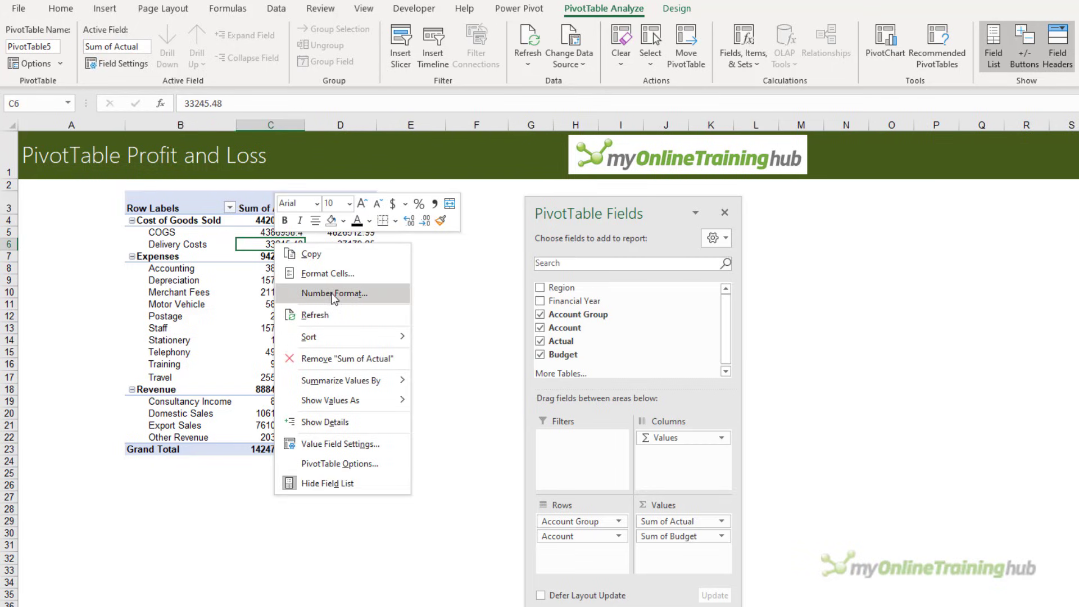
click(332, 292)
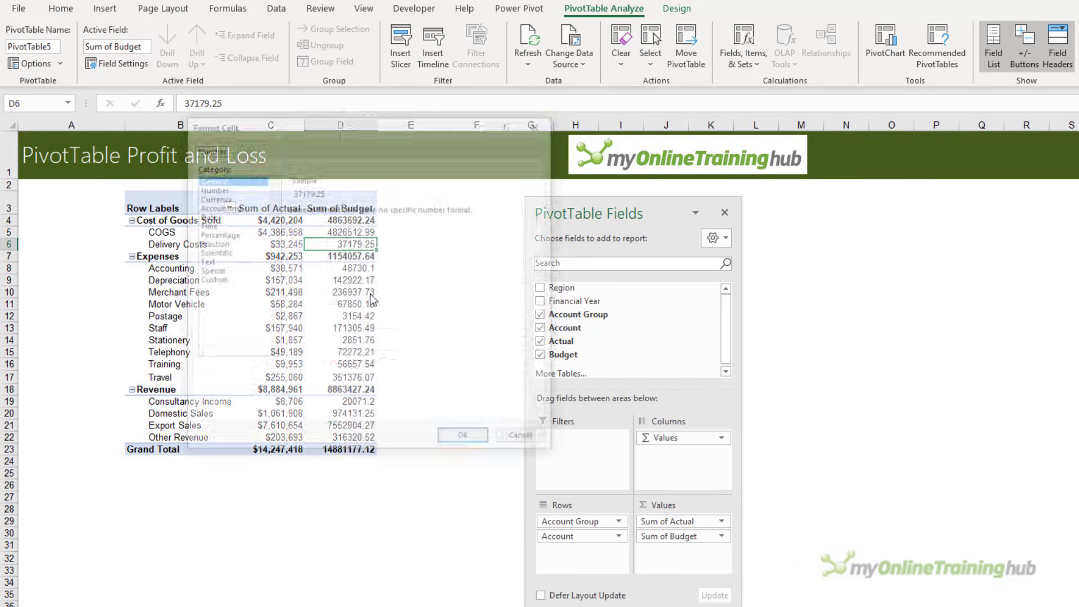
click(214, 198)
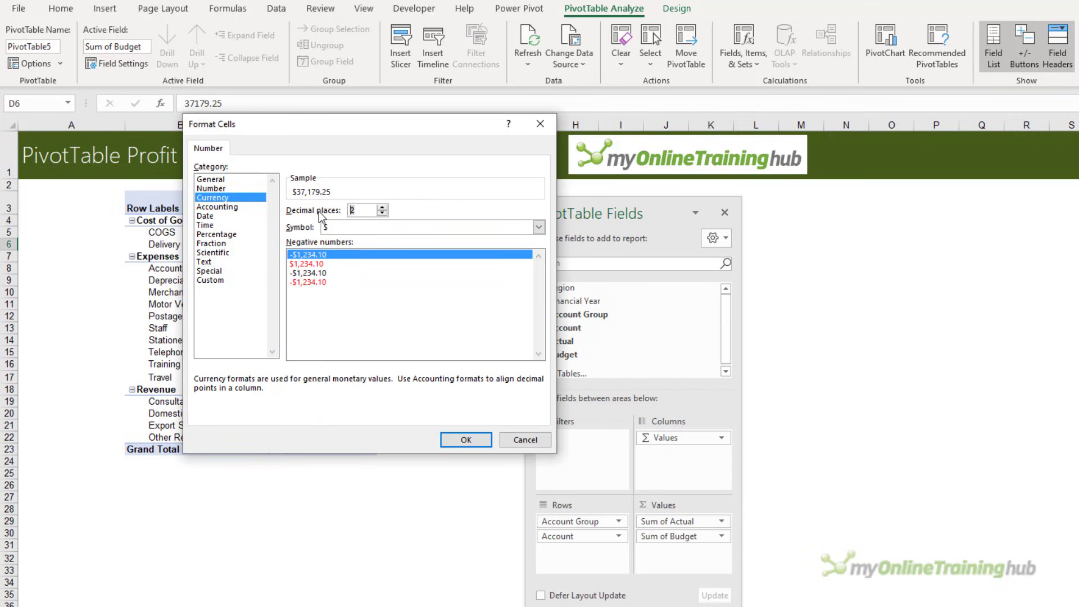
click(466, 439)
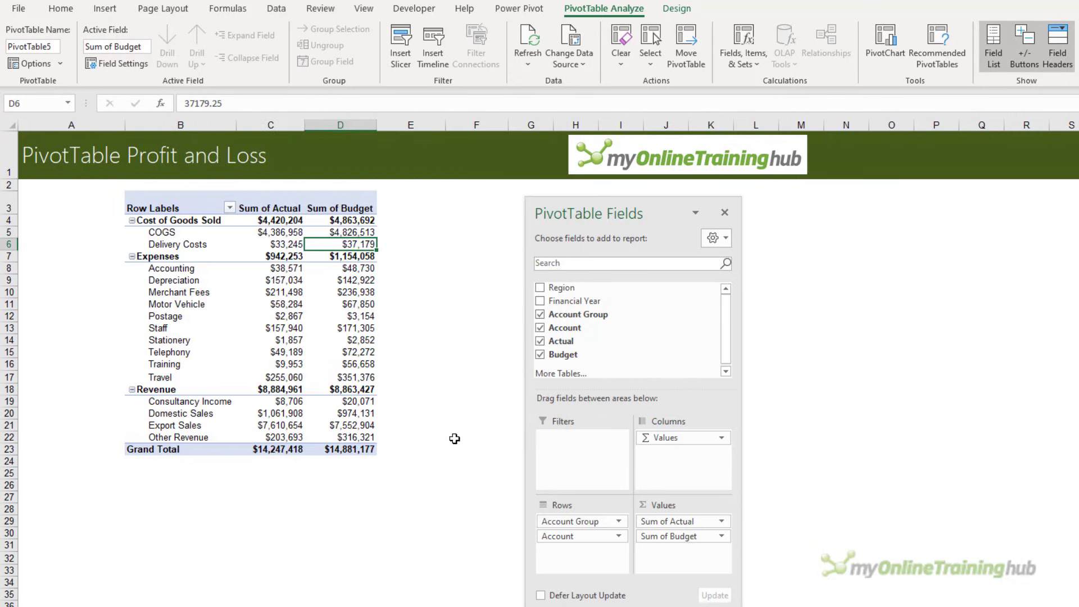
- Move Revenue above Cost of Goods Sold and Expenses and remove the Grand Total row
click(156, 389)
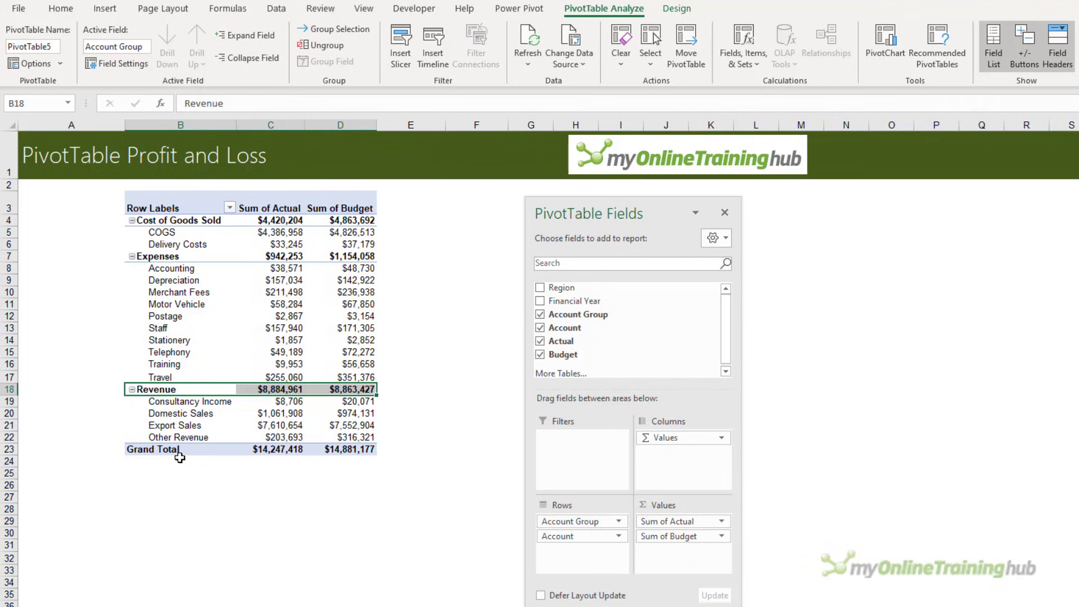
mouse_move(193, 402)
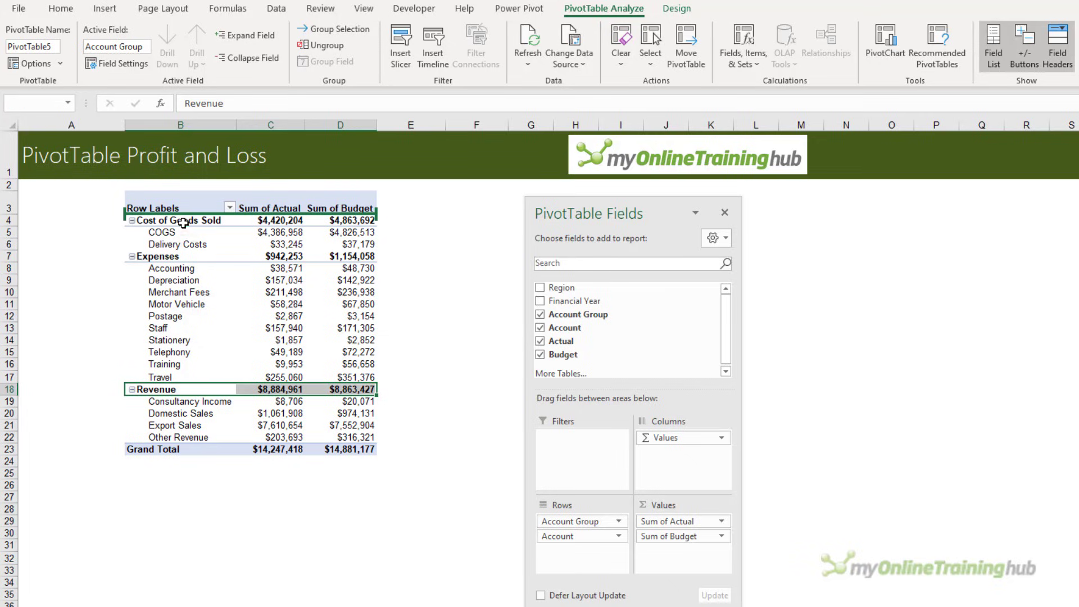
right_click(153, 448)
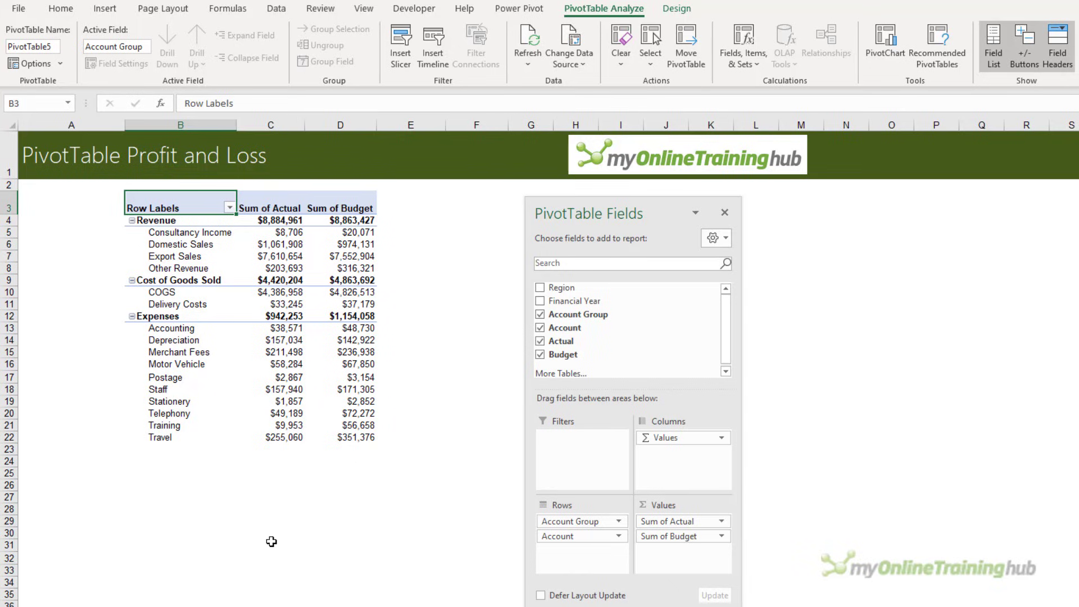
click(159, 221)
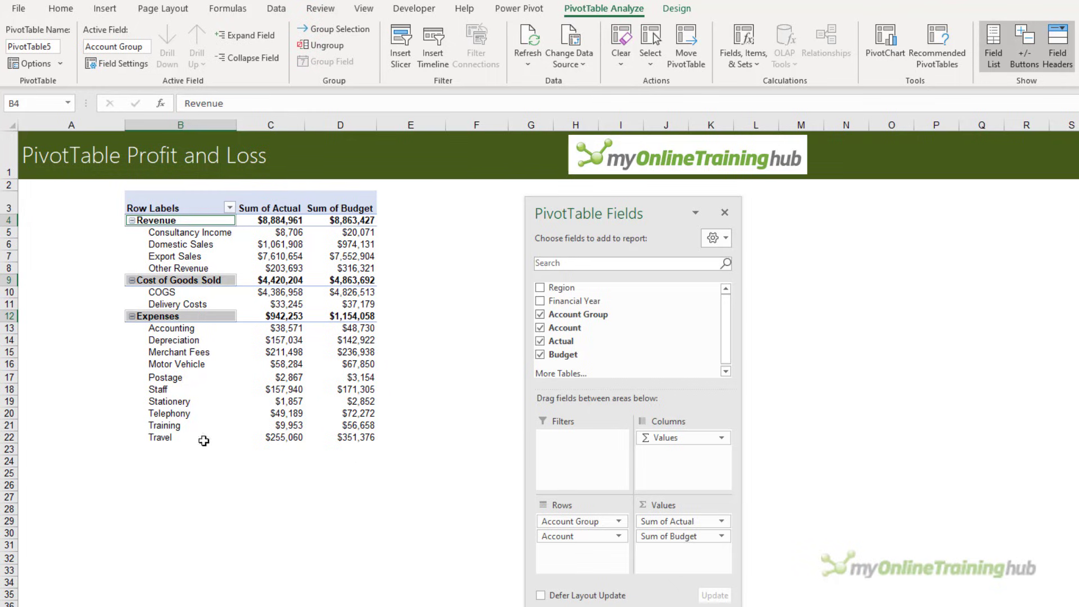
mouse_move(203, 437)
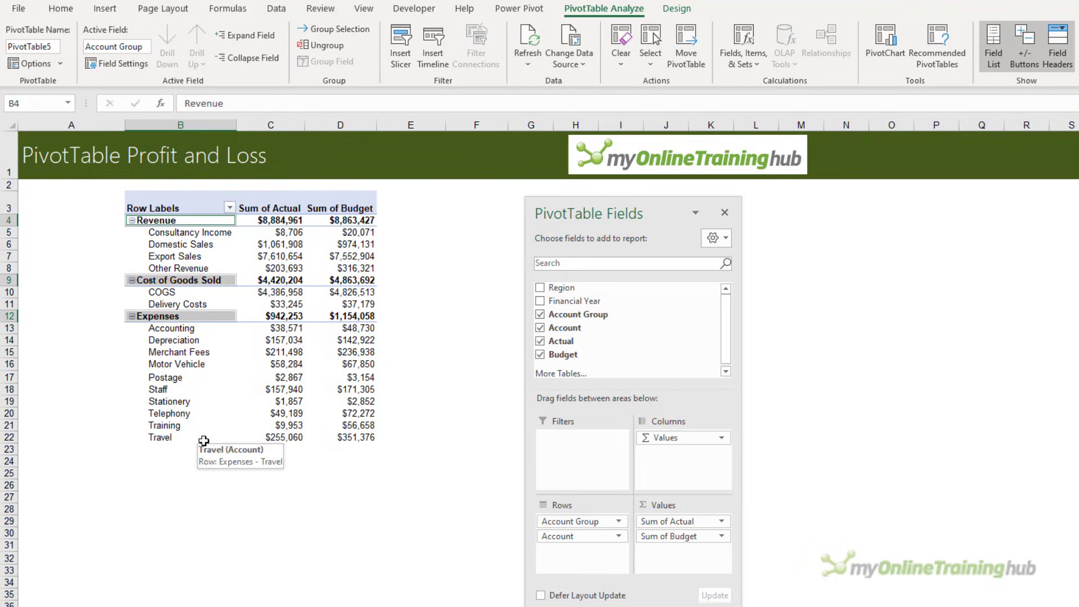
mouse_move(179, 221)
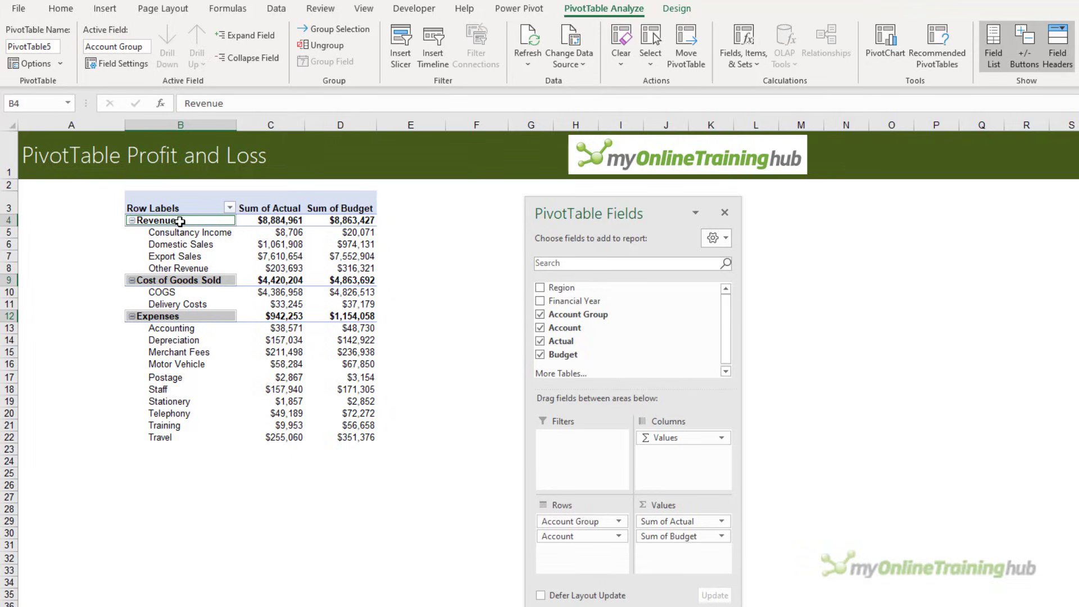
click(179, 280)
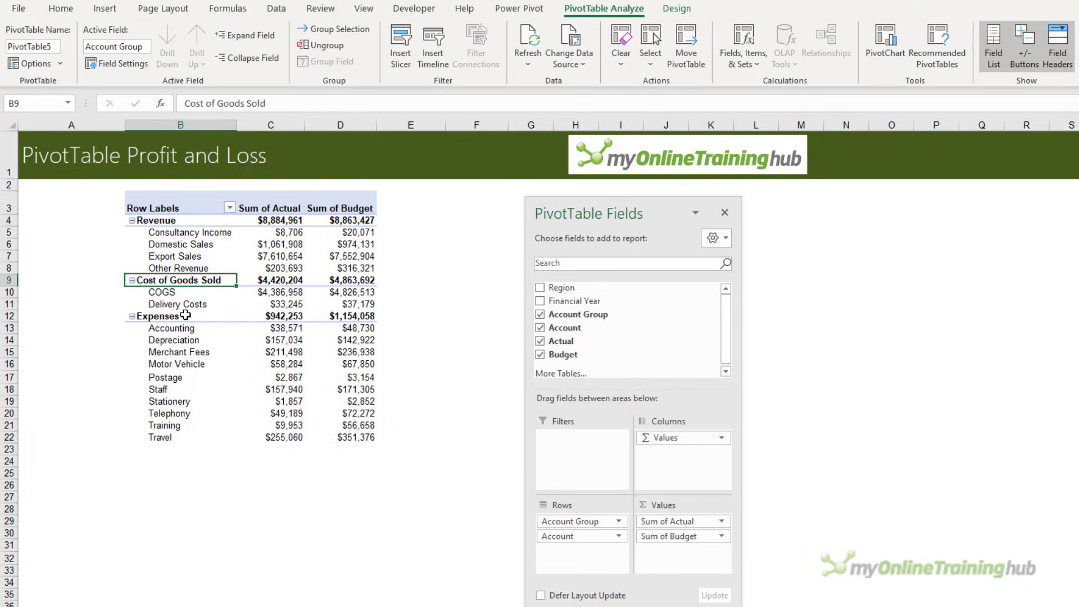
click(160, 315)
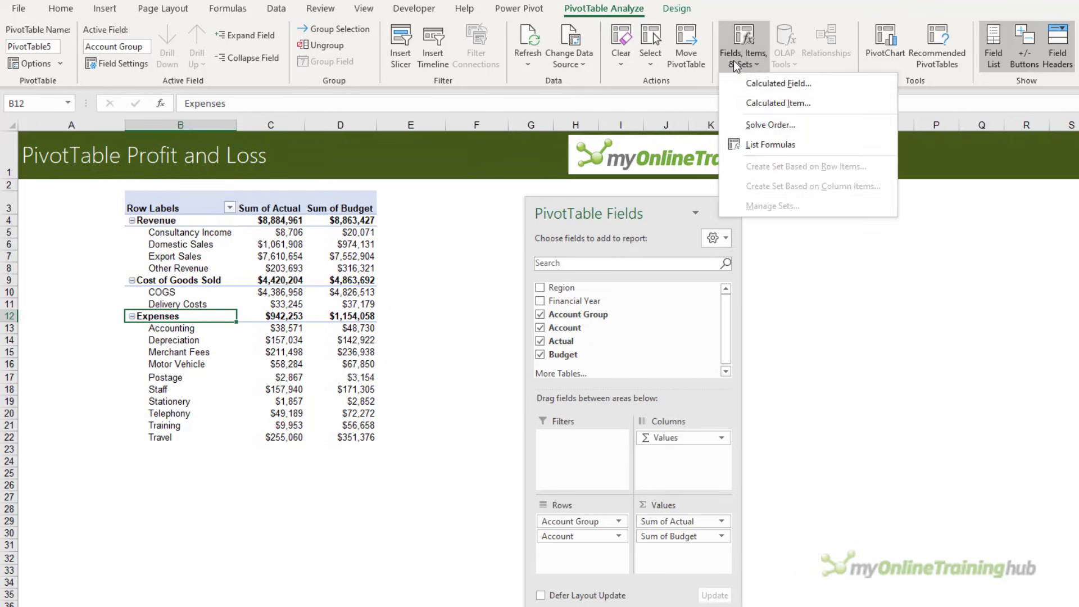
mouse_move(778, 102)
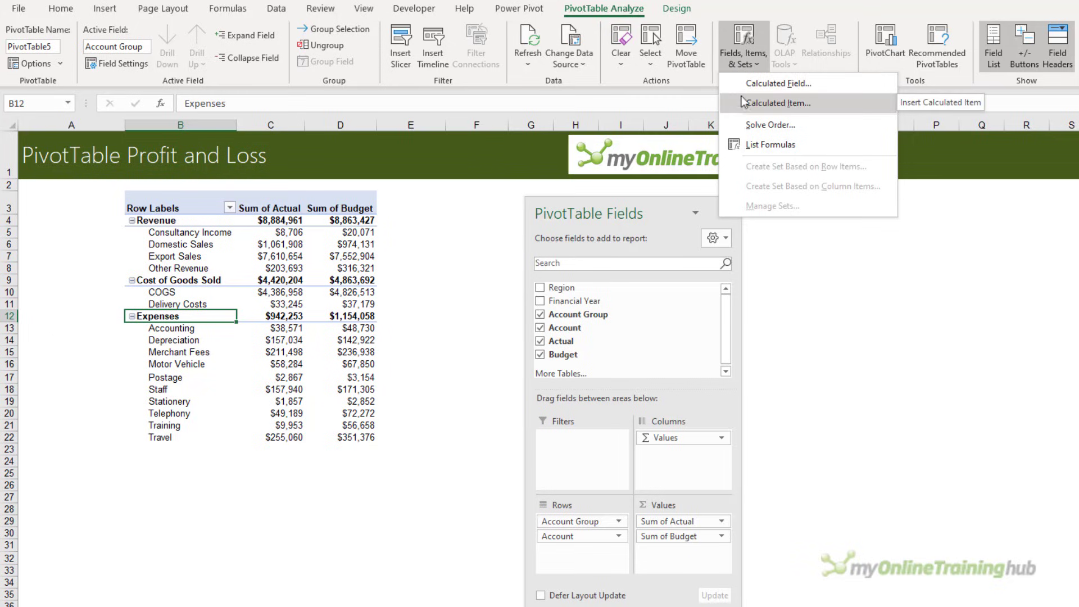
- Add calculated items Gross Profit = Revenue - 'Cost of Goods Sold' and Net Profit using Gross Profit
click(777, 103)
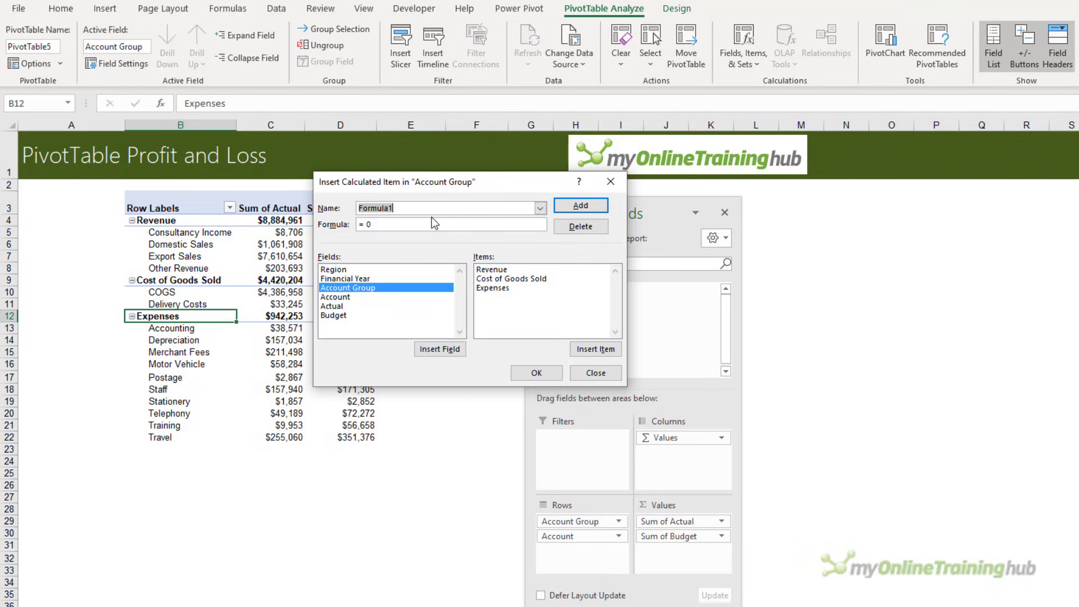
text(Gross Profit)
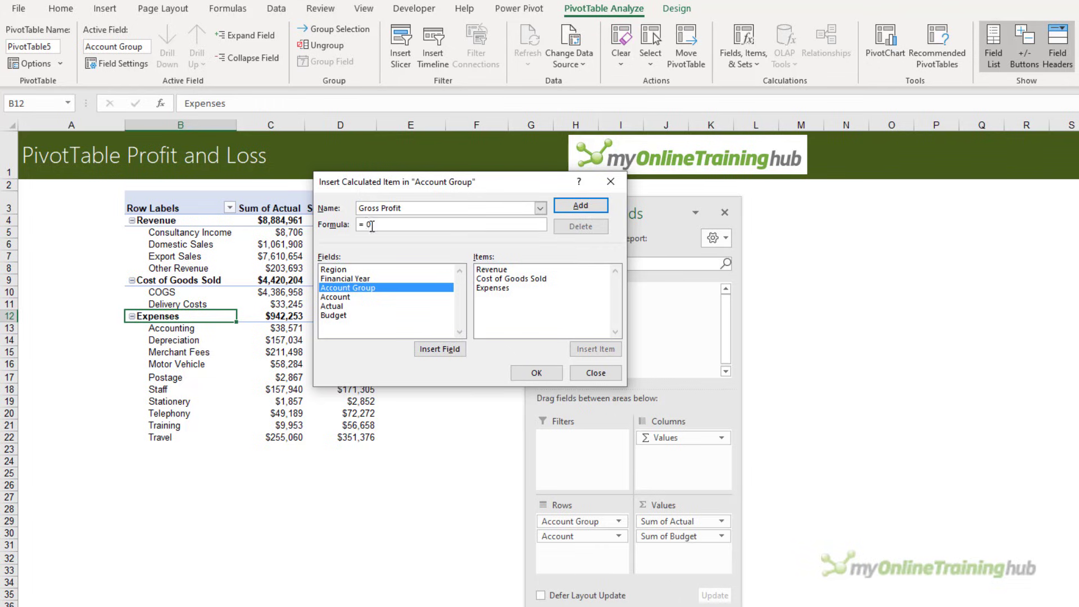
click(492, 269)
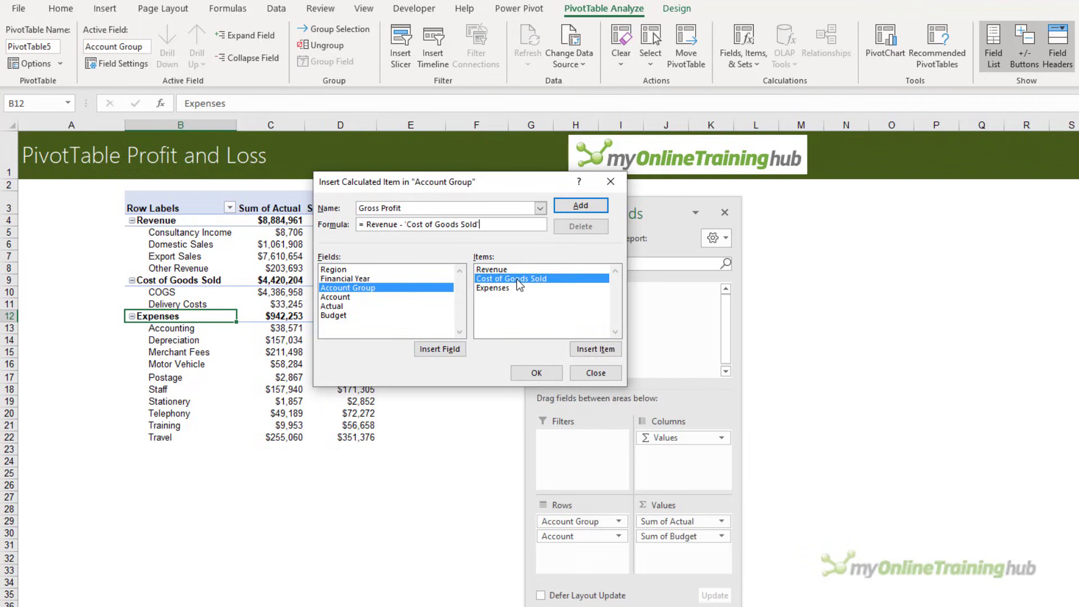
click(580, 205)
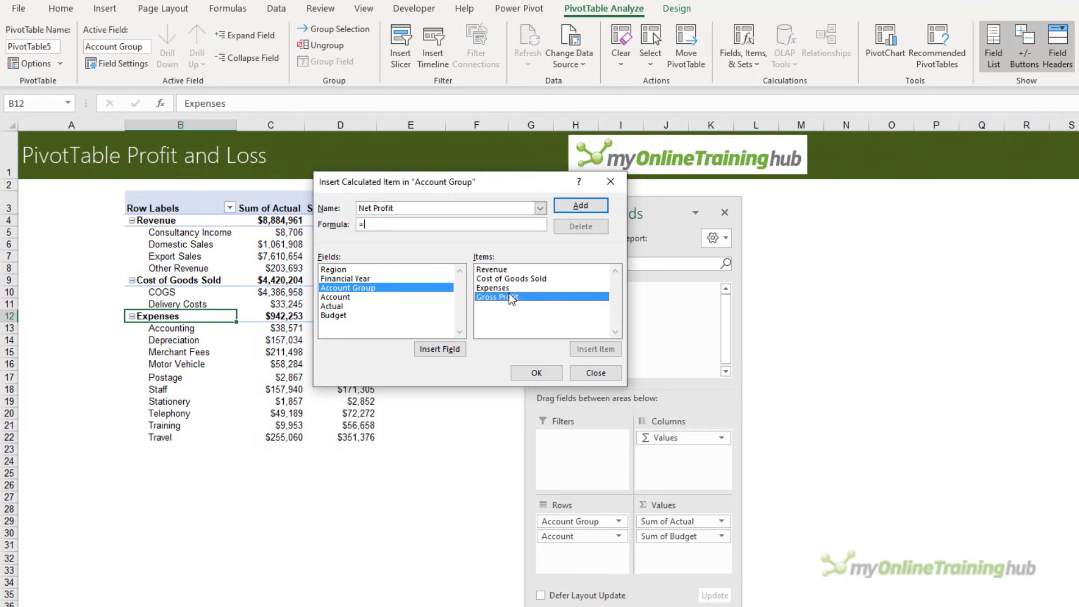
double_click(496, 296)
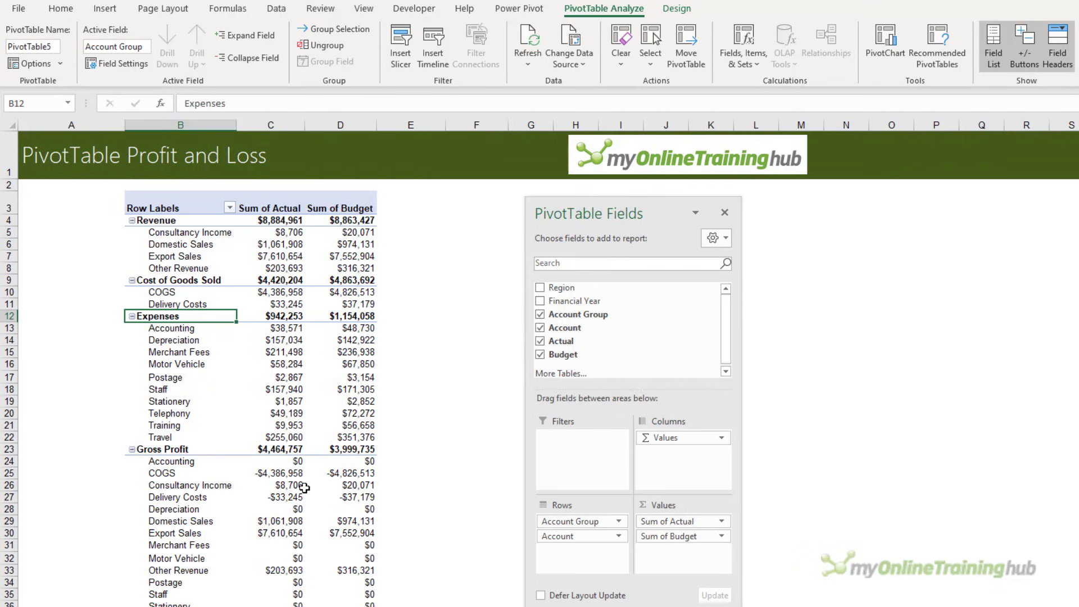
- Collapse Gross Profit and Net Profit to single rows and move Gross Profit above Expenses
scroll(down, 3)
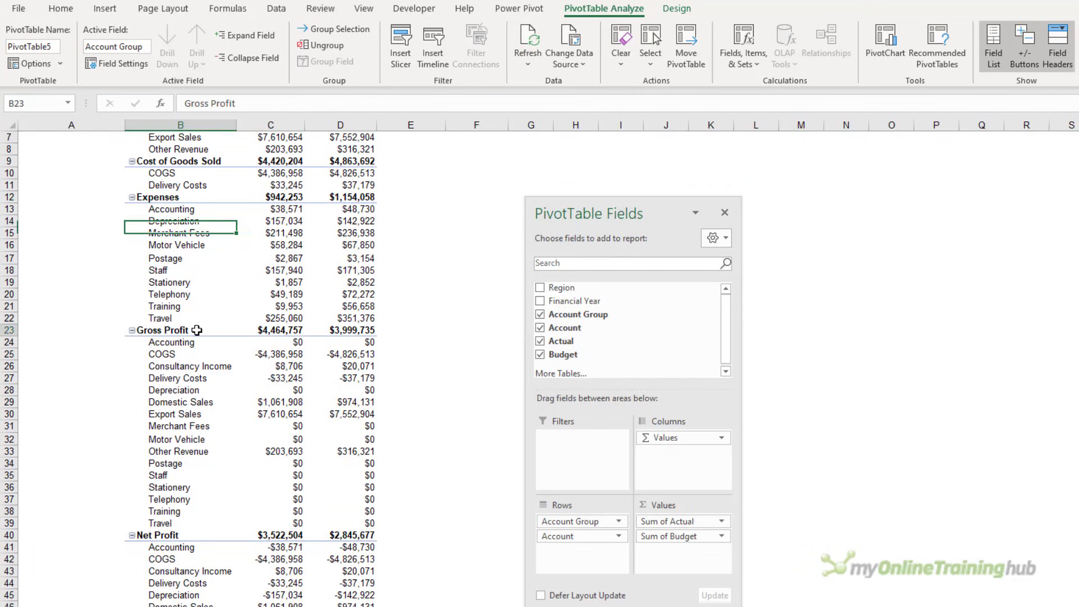
click(171, 342)
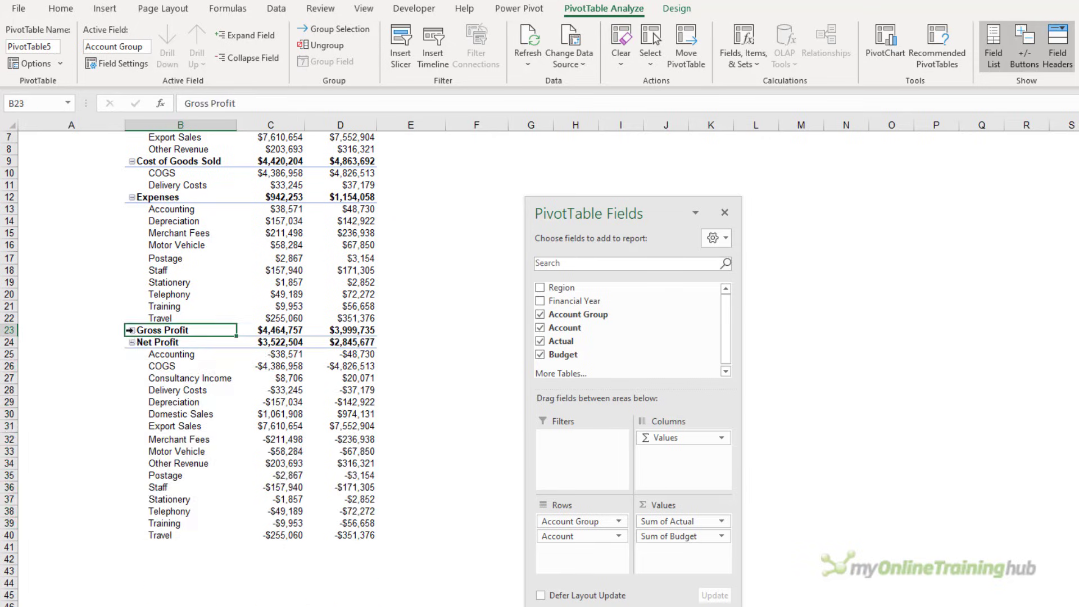
click(133, 341)
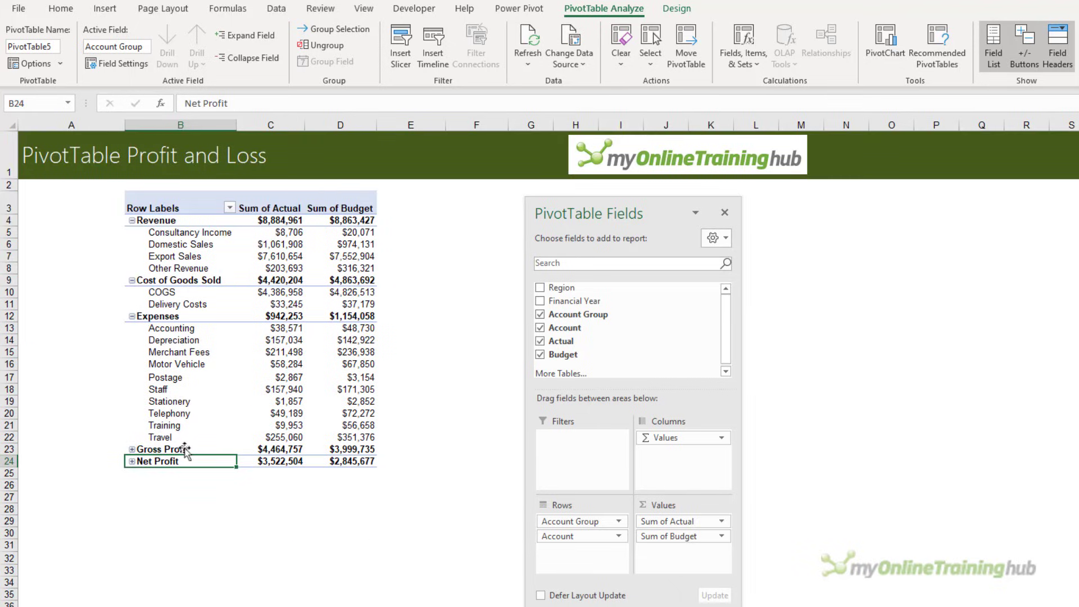
click(158, 449)
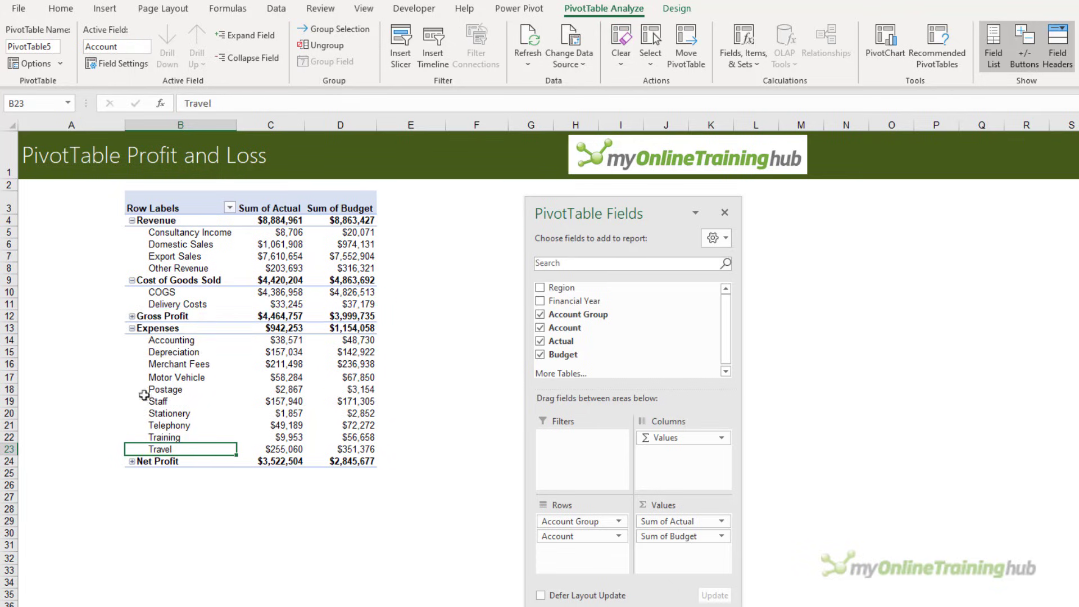
mouse_move(115, 436)
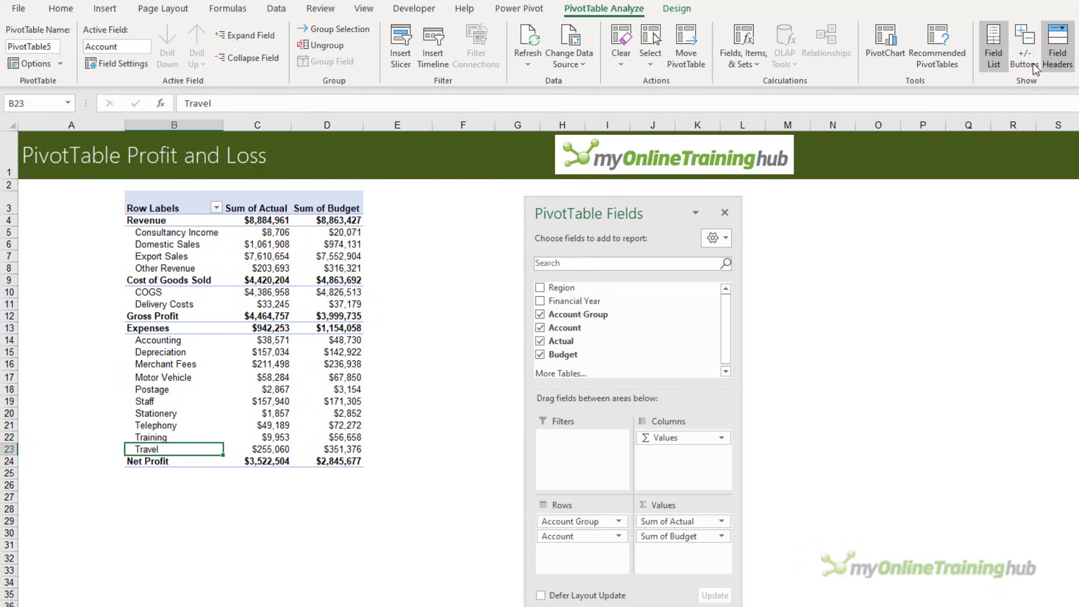
- Hide +/- buttons and field headers, rename headings to Actual and Budget, right-aligned
click(153, 208)
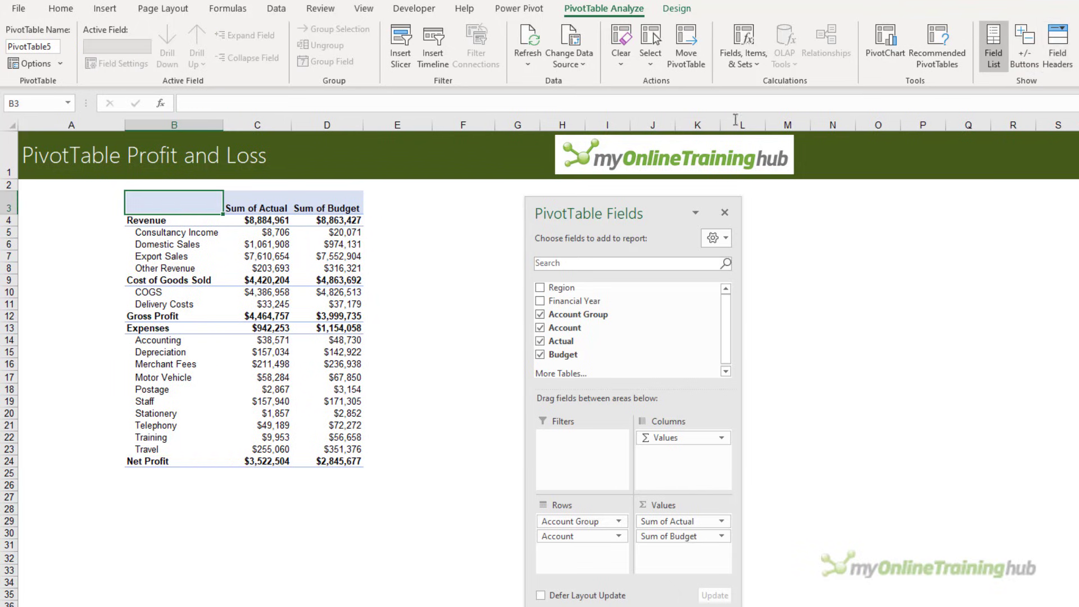
click(256, 208)
text(Actual)
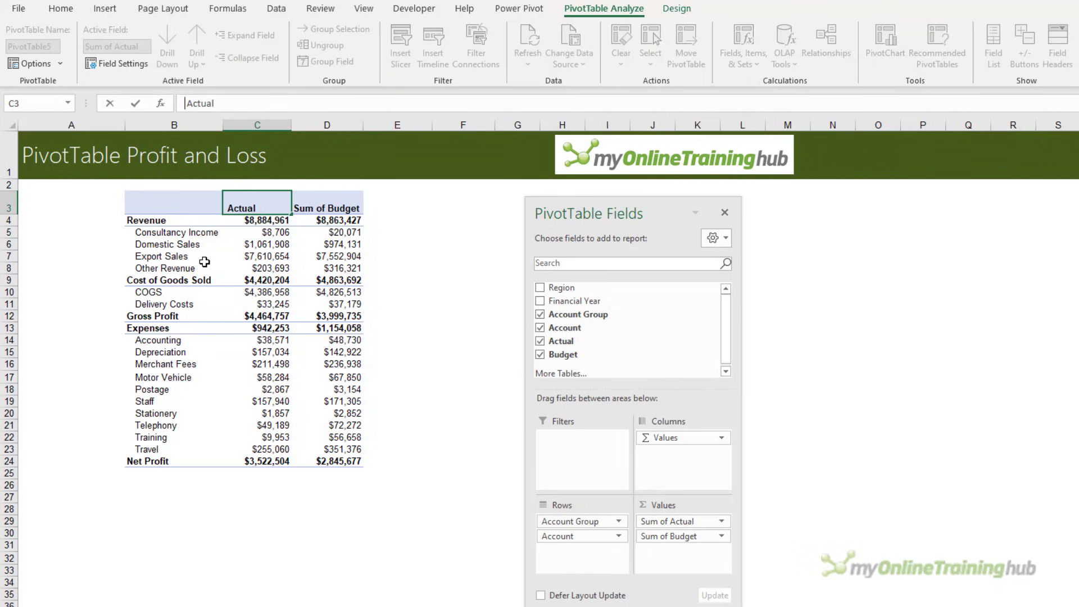
mouse_move(205, 263)
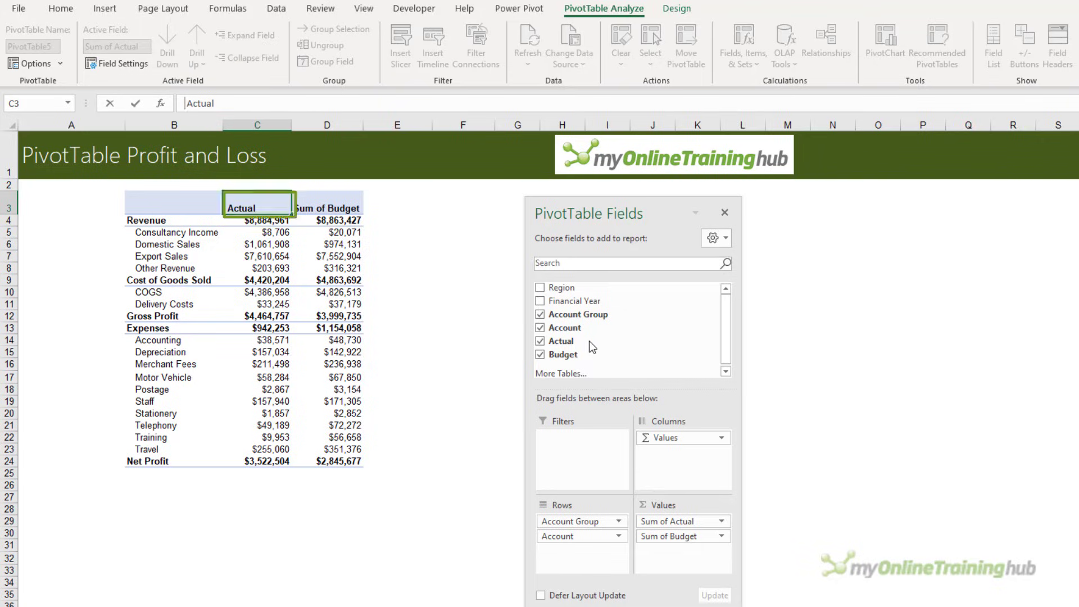
click(561, 340)
text(Budget)
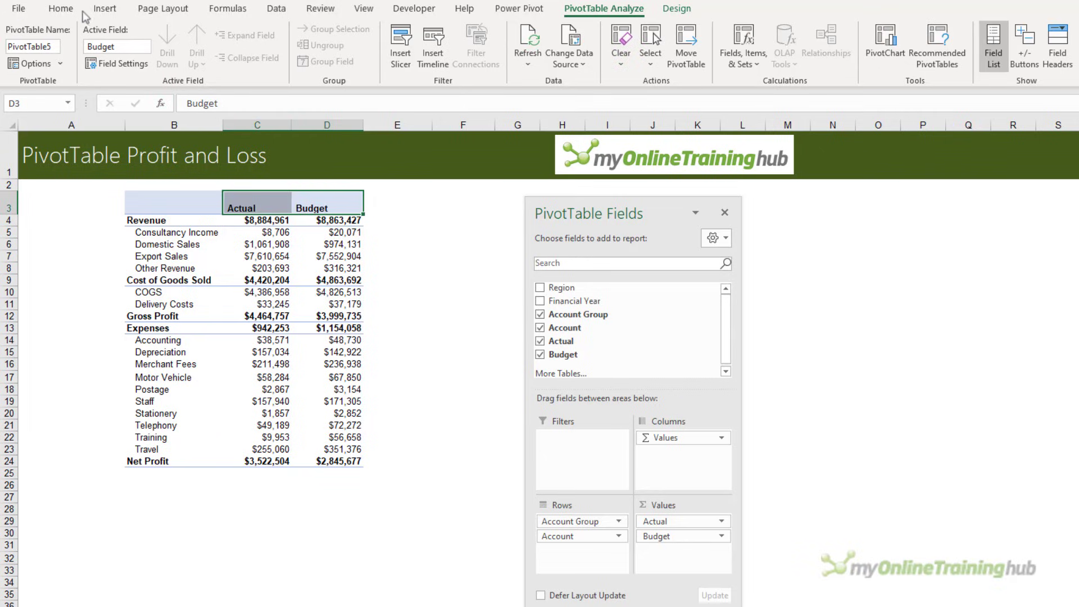
click(60, 8)
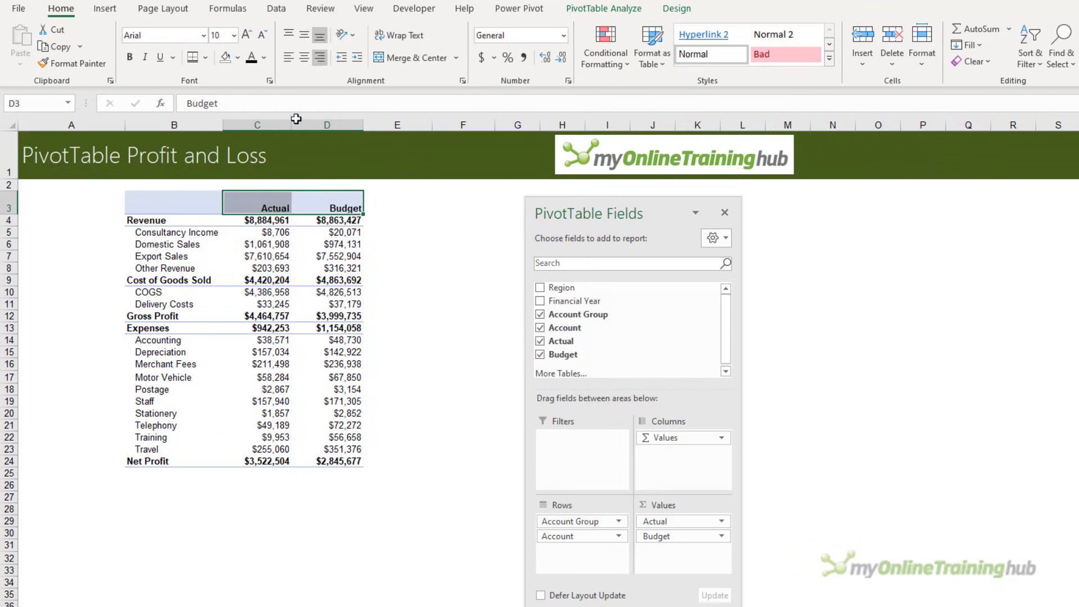
- Show subtotals at the bottom of each group with blank lines after each item
click(256, 201)
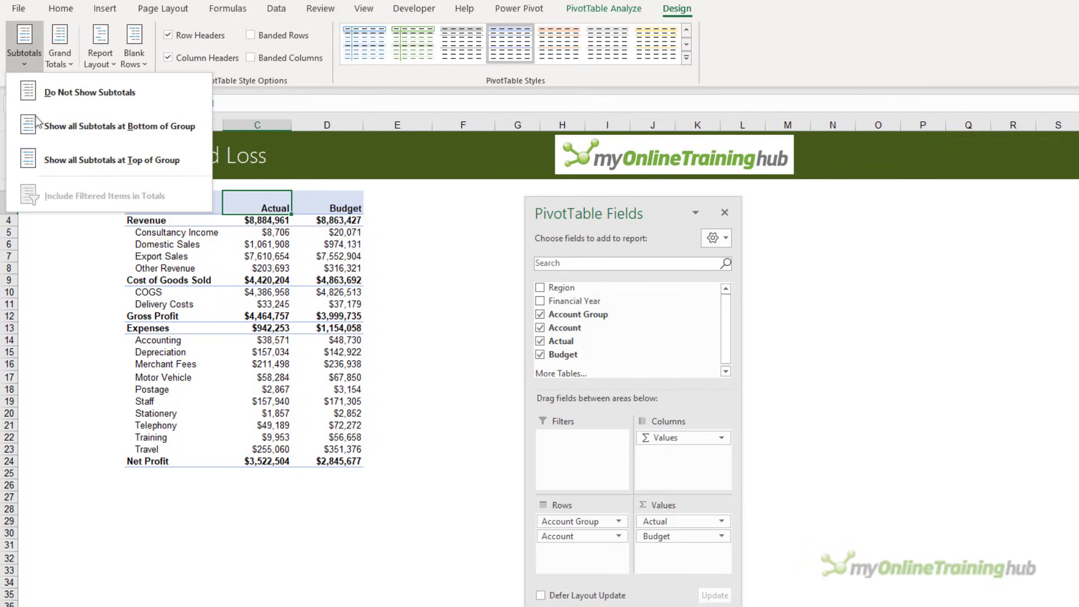
mouse_move(120, 125)
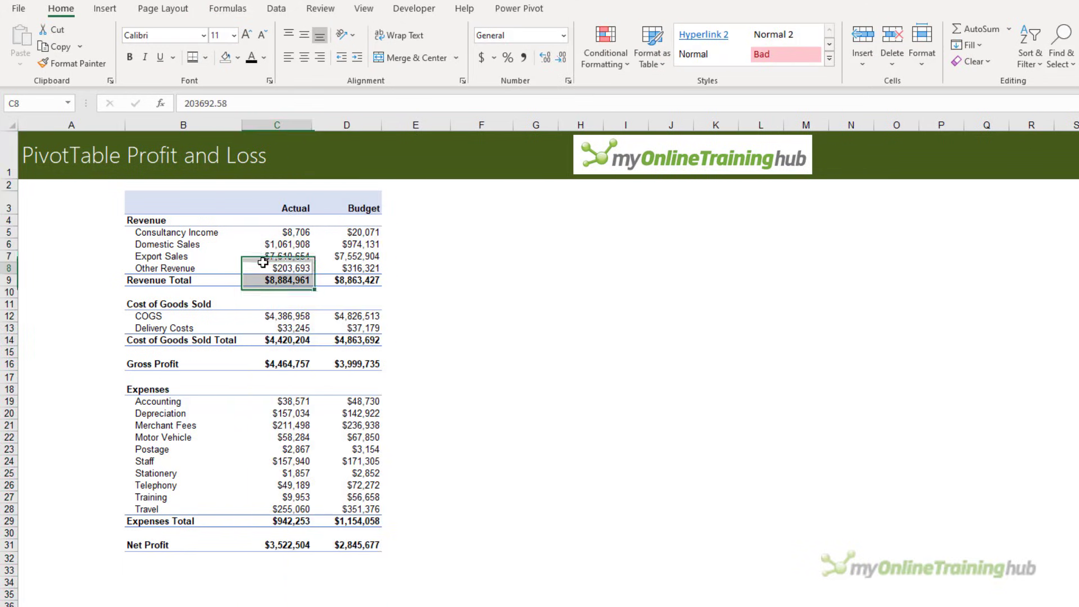
click(277, 268)
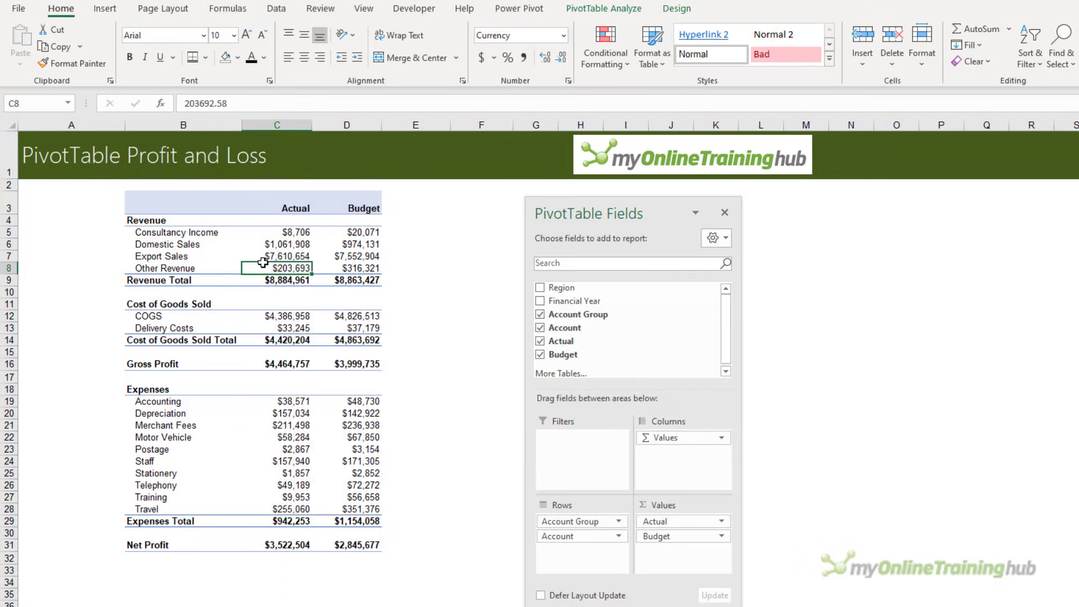
mouse_move(216, 259)
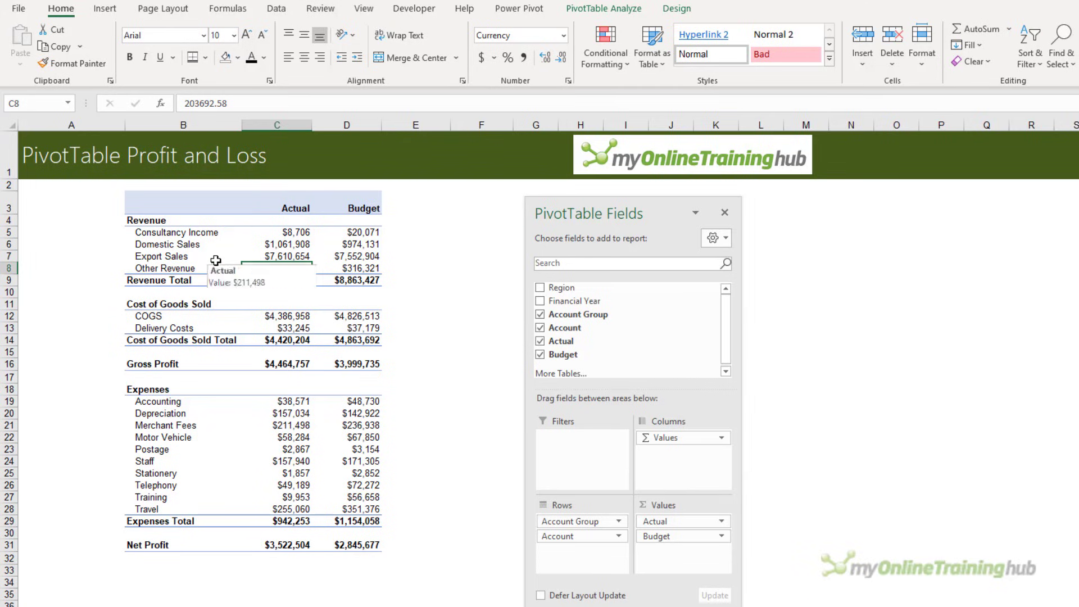
- Turn off Autofit column widths on update in PivotTable Options
right_click(161, 256)
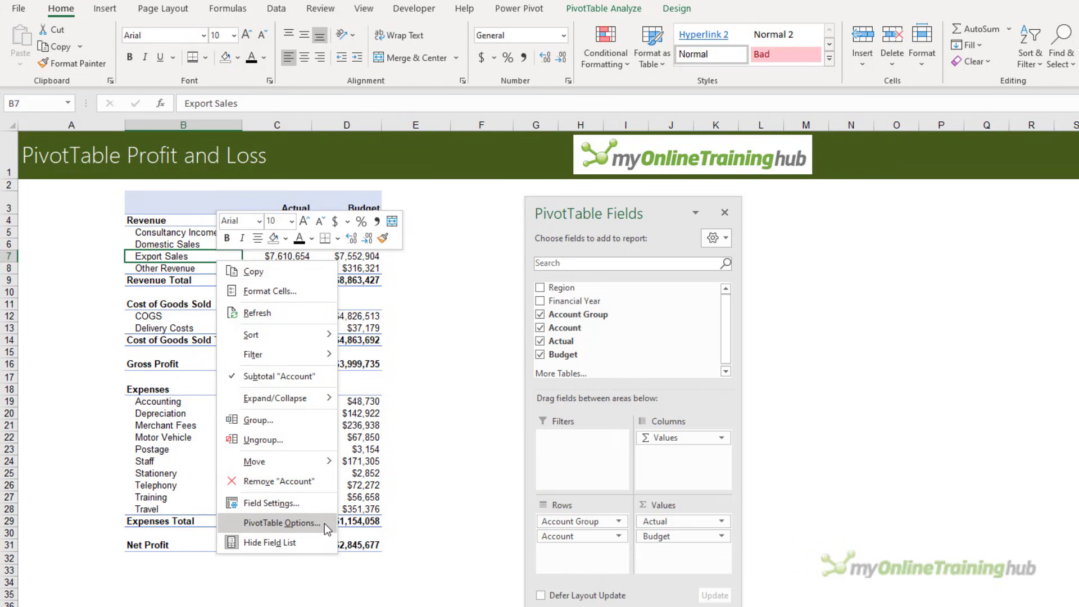
click(282, 523)
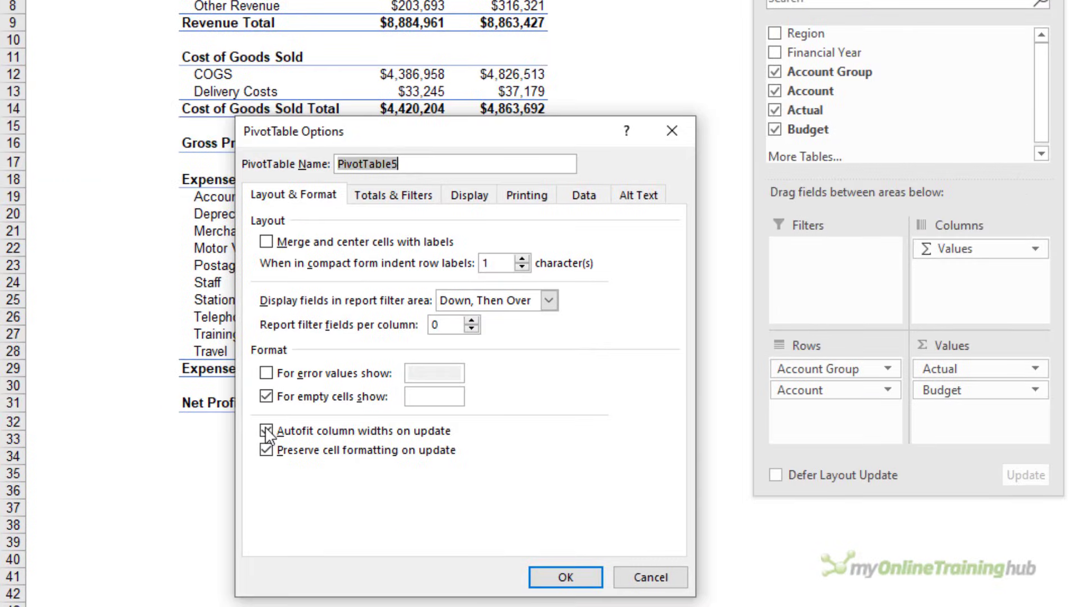
click(266, 431)
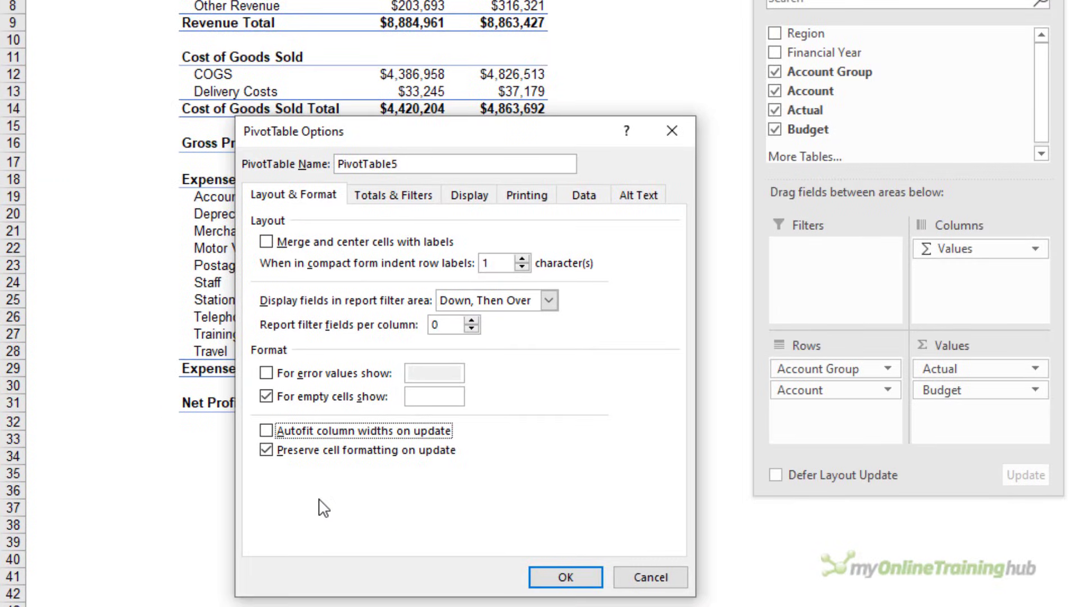
click(267, 449)
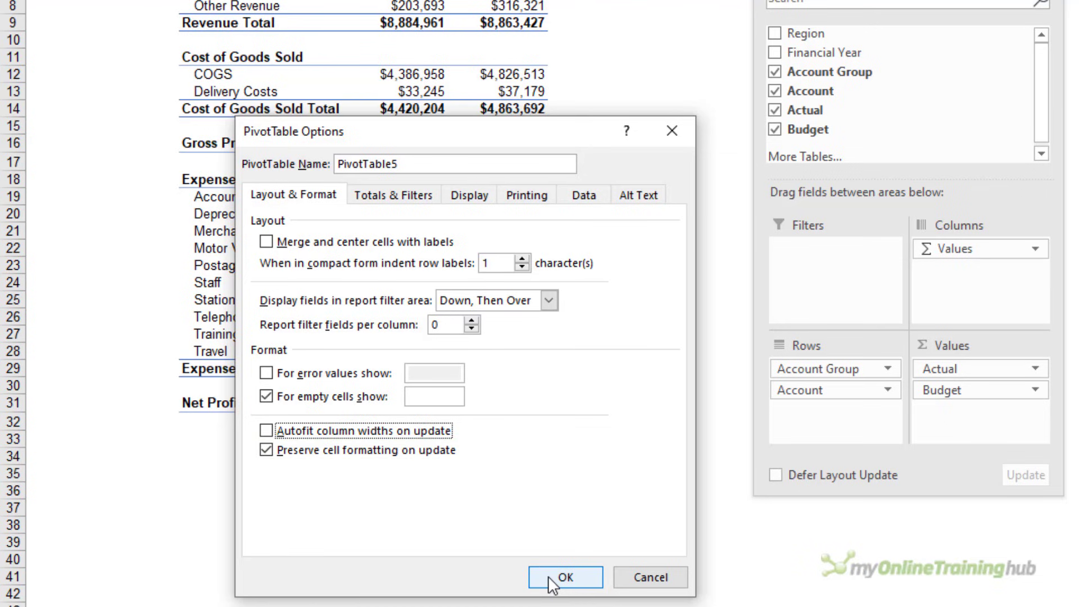
click(566, 577)
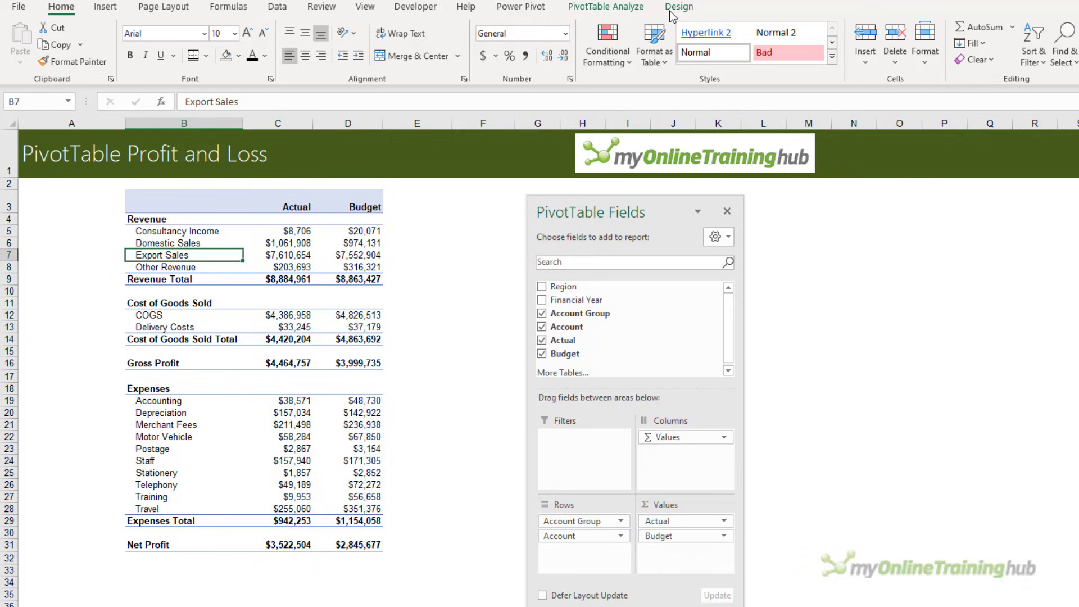
- Apply the plain white light PivotTable style with no shading from the style gallery
click(679, 6)
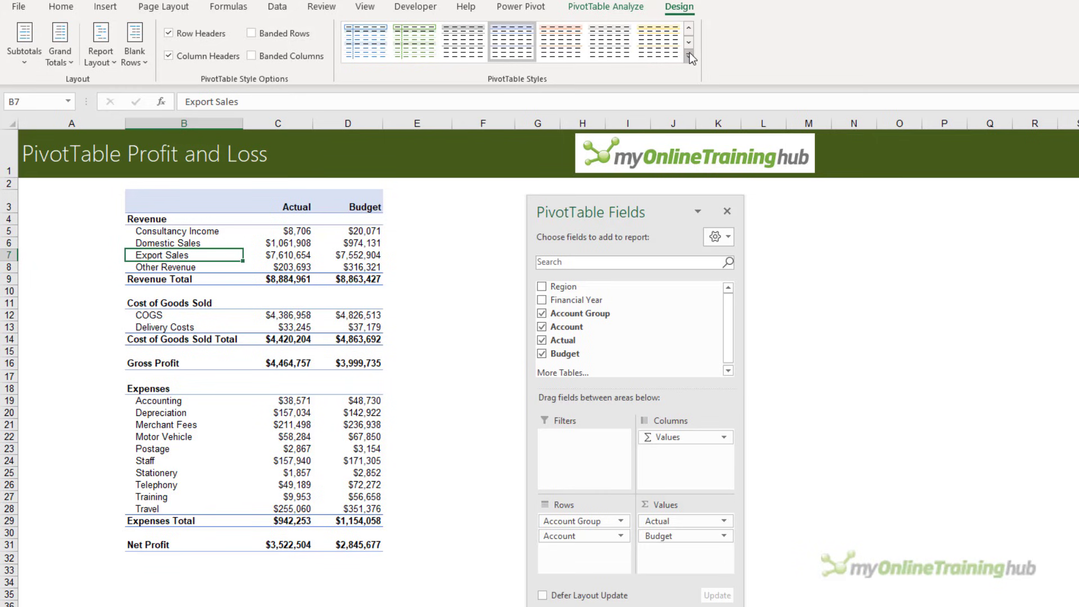
click(690, 58)
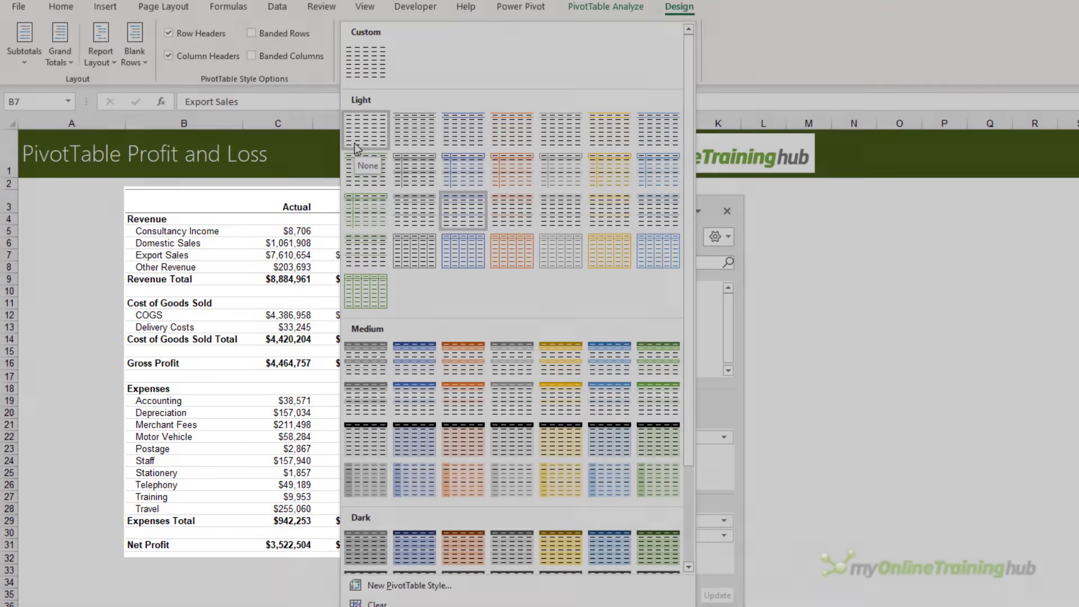
mouse_move(366, 61)
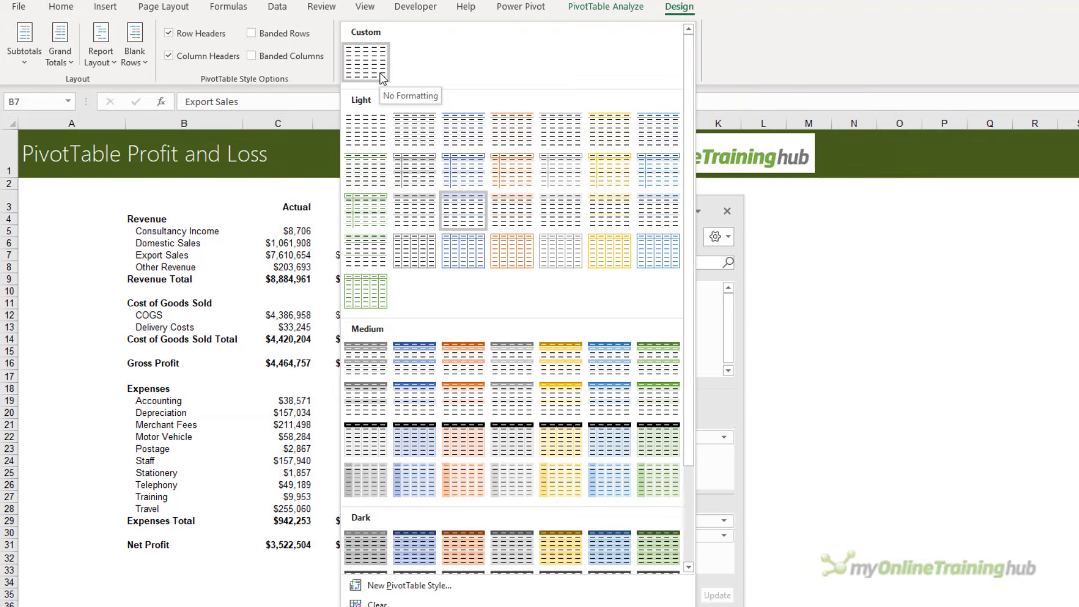
mouse_move(414, 131)
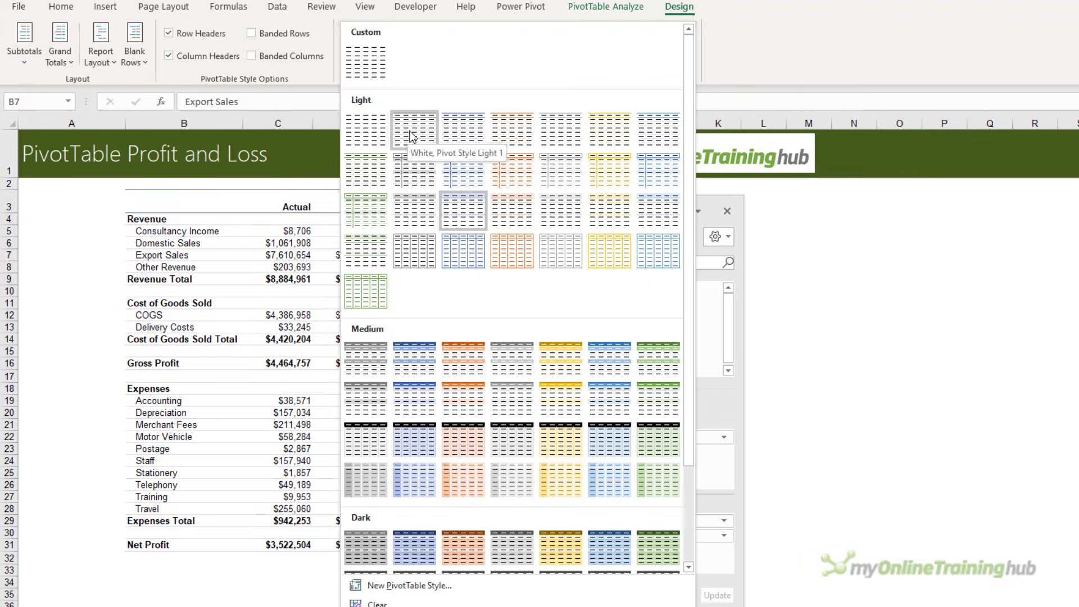
right_click(414, 130)
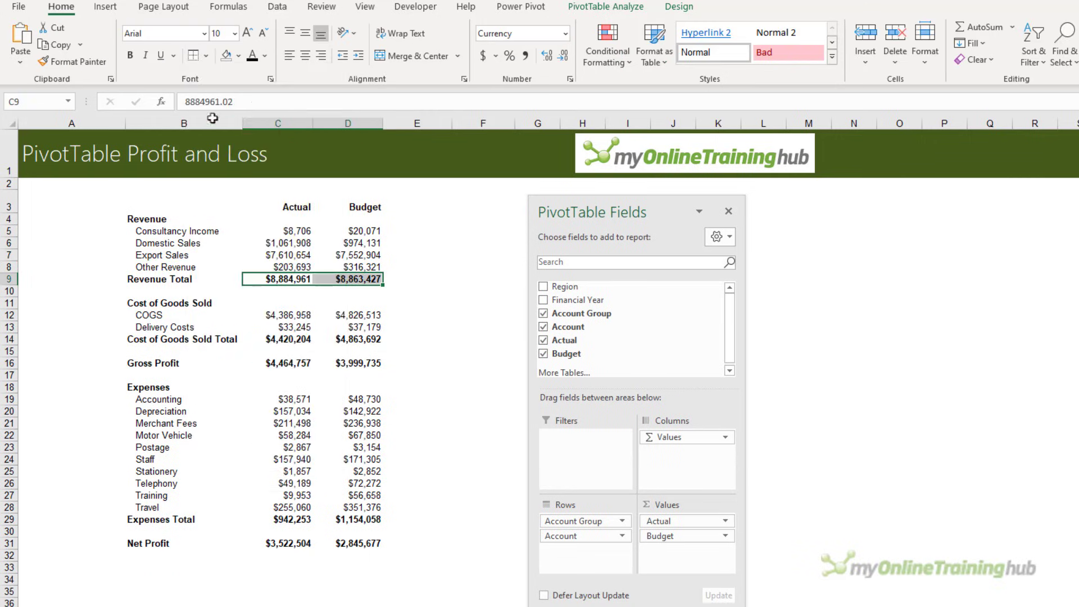
- Repeat top borders on subtotals and add top and double-bottom borders to Gross Profit and Net Profit
key(F4)
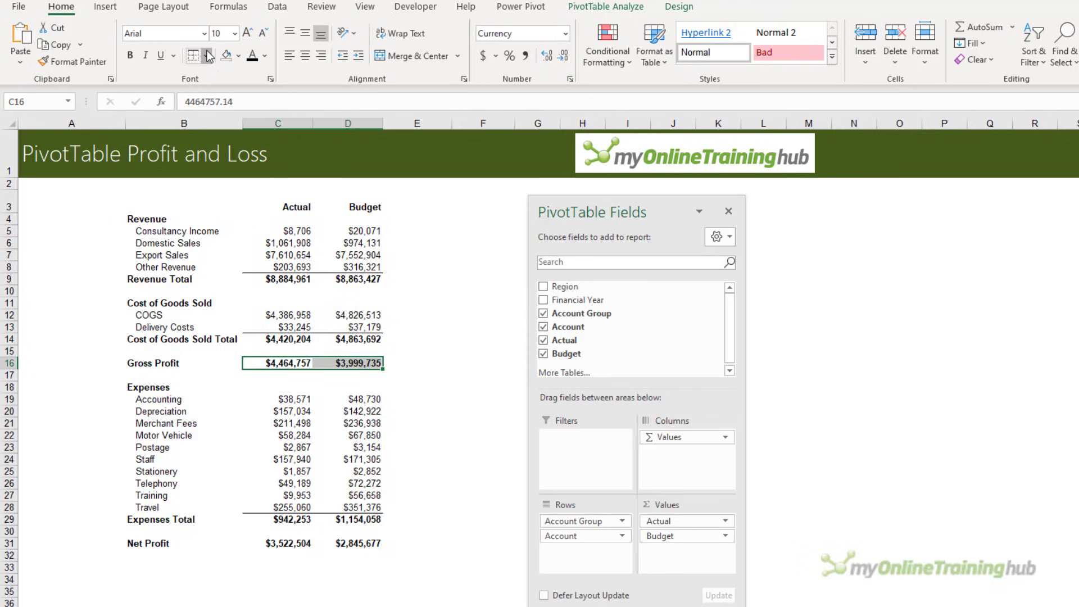
click(207, 55)
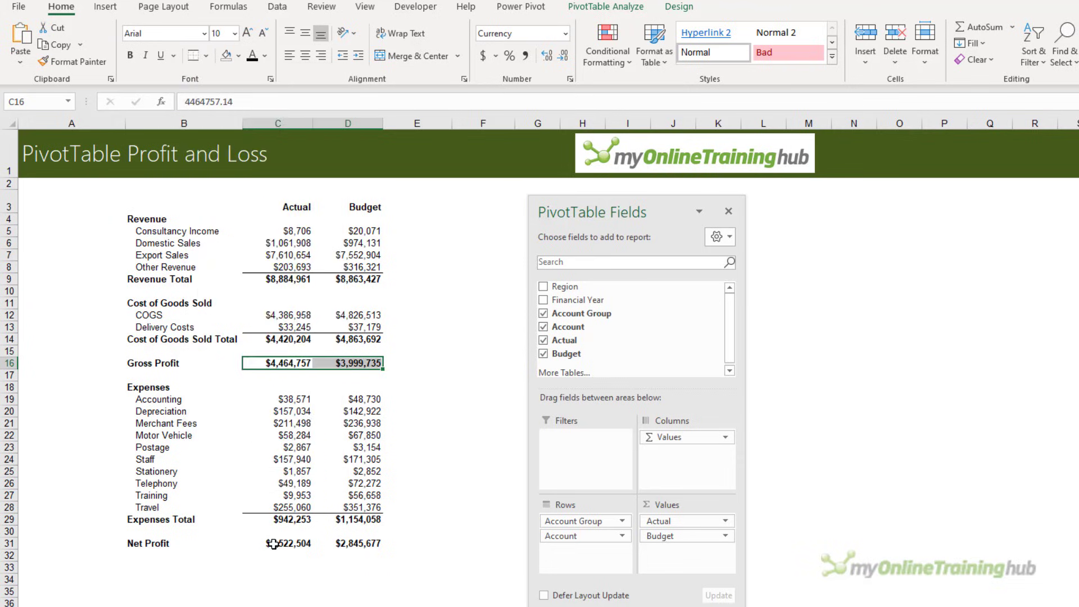
click(204, 55)
text(= Actual- Budget)
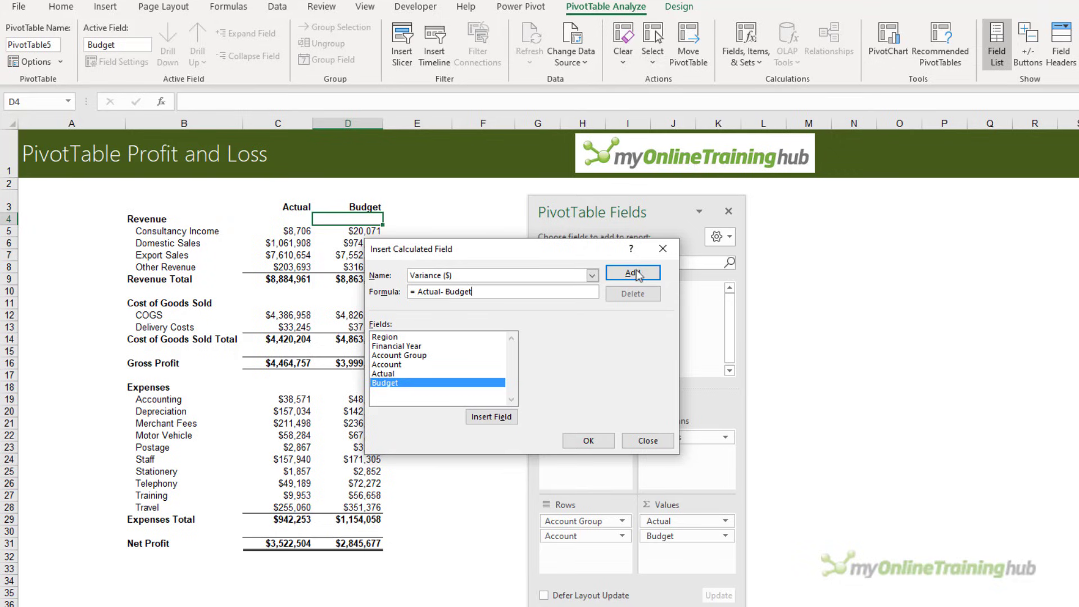
- Save the Variance ($) = Actual-Budget field and begin the Variance (%) calculated field
click(630, 272)
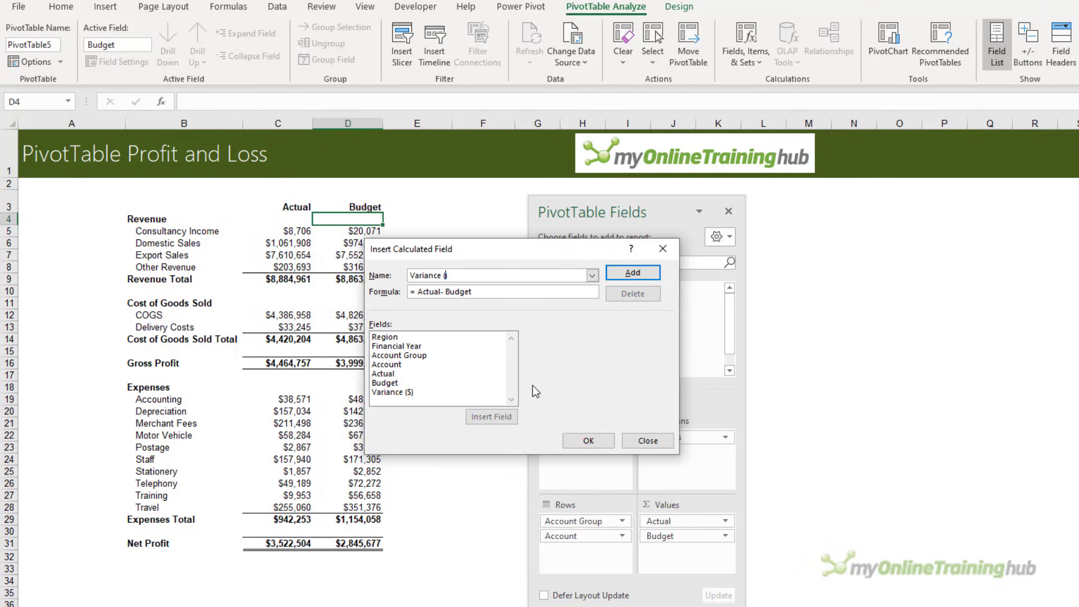
text((%)
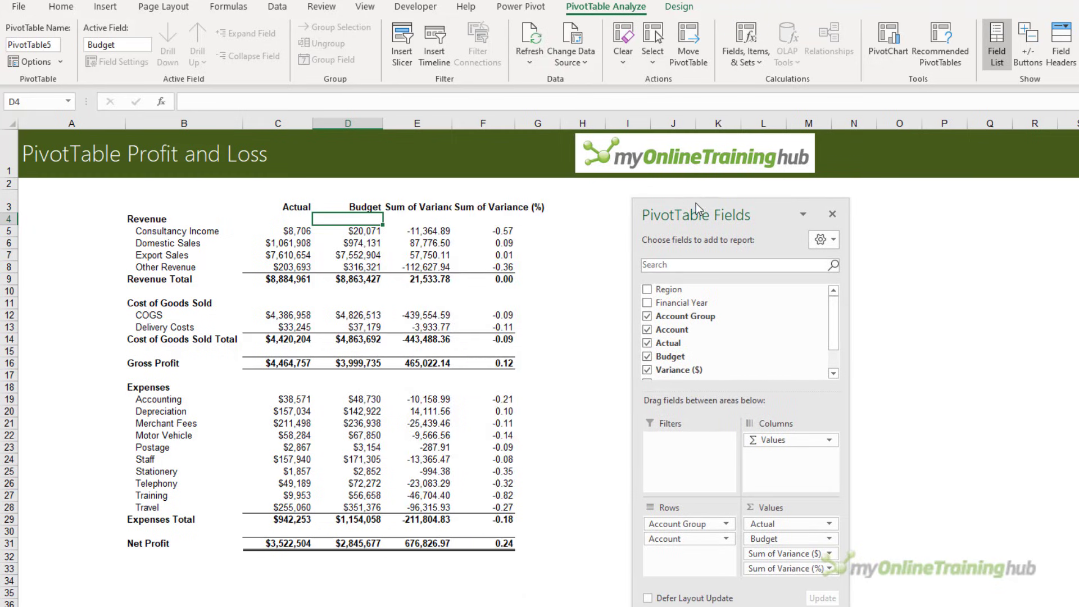
- Rename headings to Variance ($) and Variance (%), and format Variance (%) as Percentage with 1 decimal
click(415, 207)
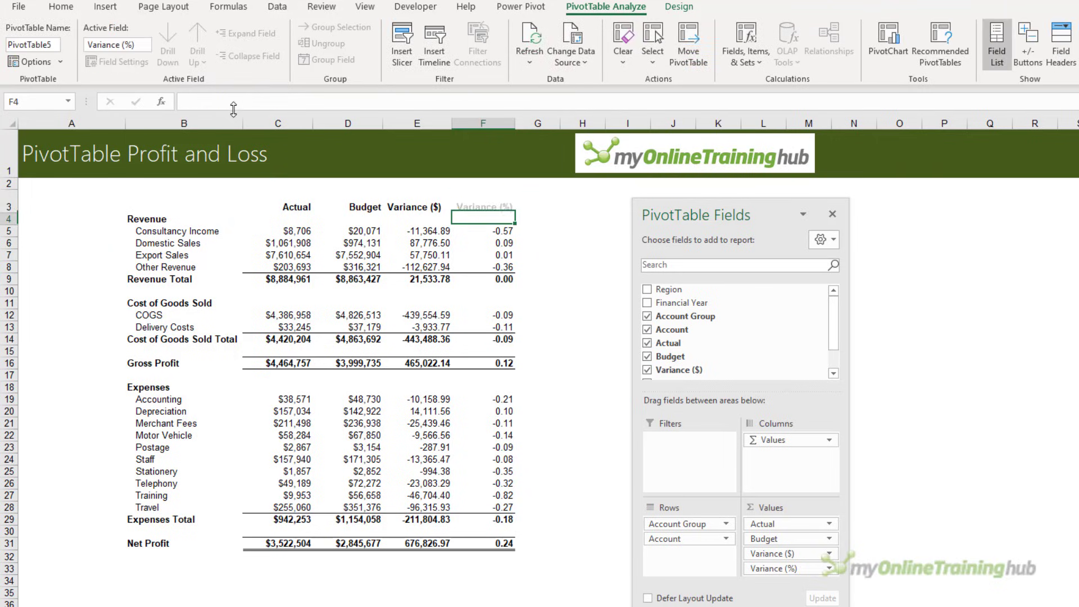
right_click(482, 255)
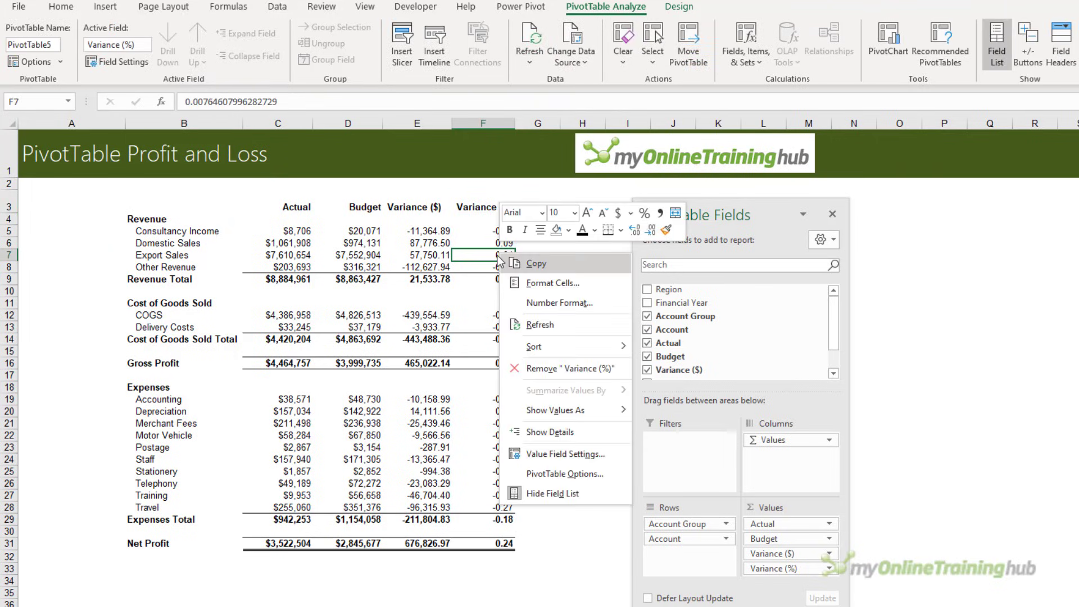
click(553, 283)
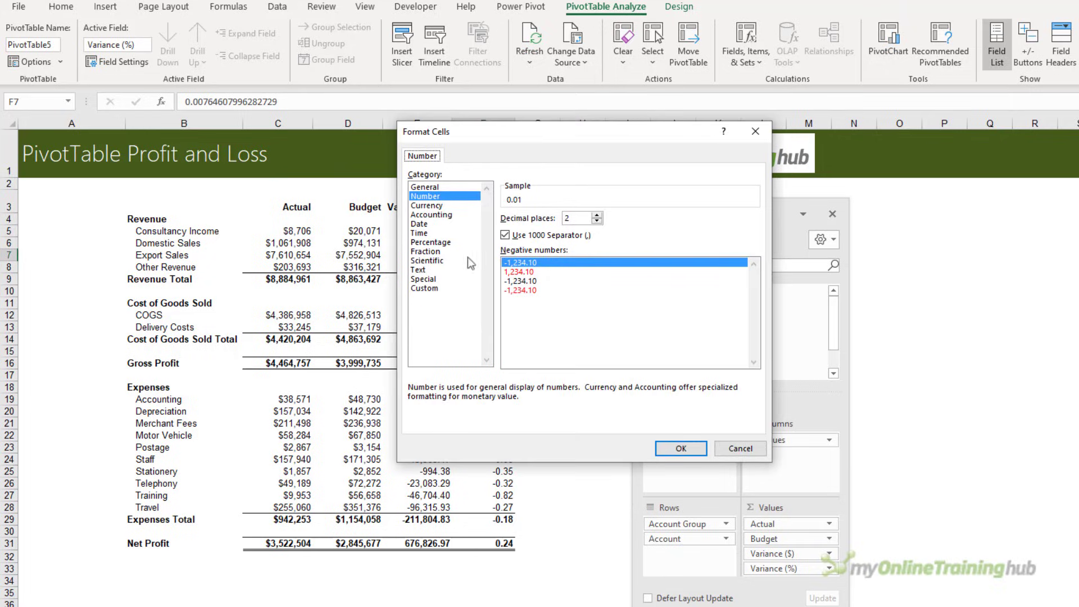
click(431, 241)
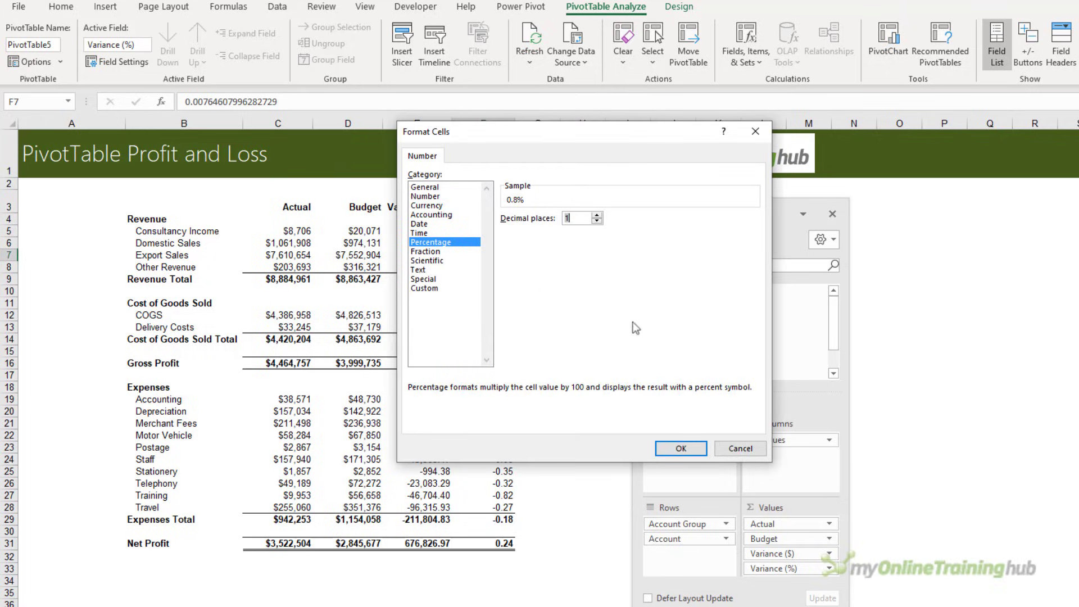
click(679, 449)
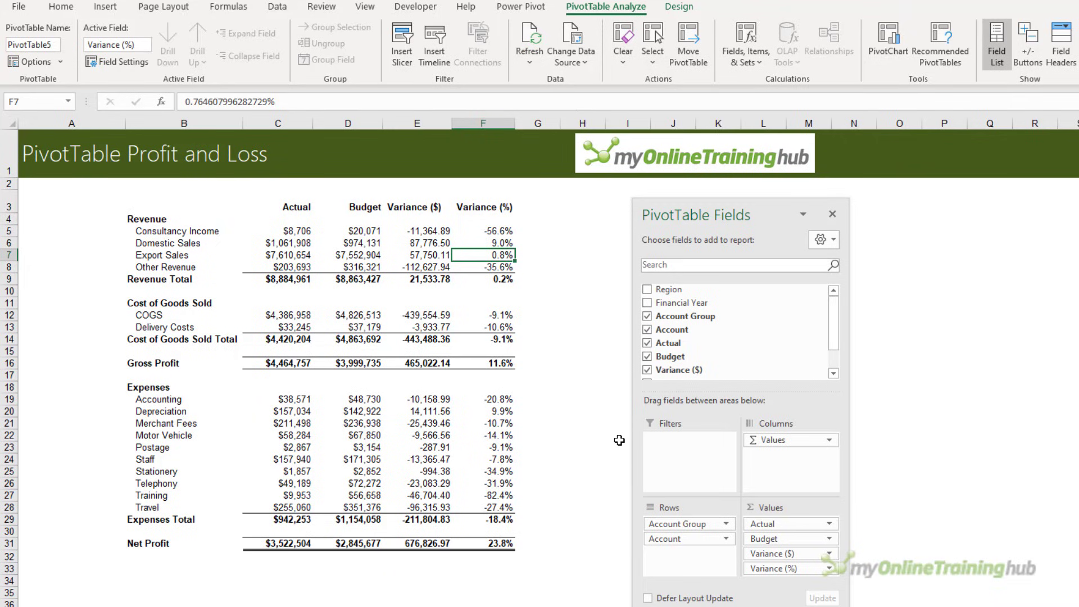
mouse_move(622, 446)
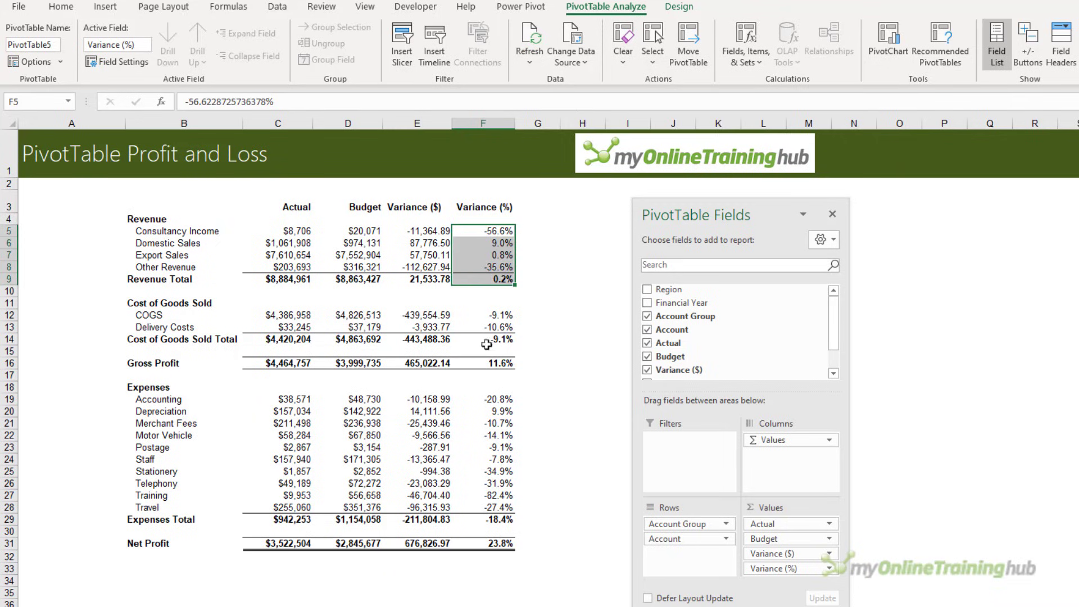
- Apply the 3 Shapes icon set to the revenue, Gross Profit and Net Profit variance percentages
click(483, 543)
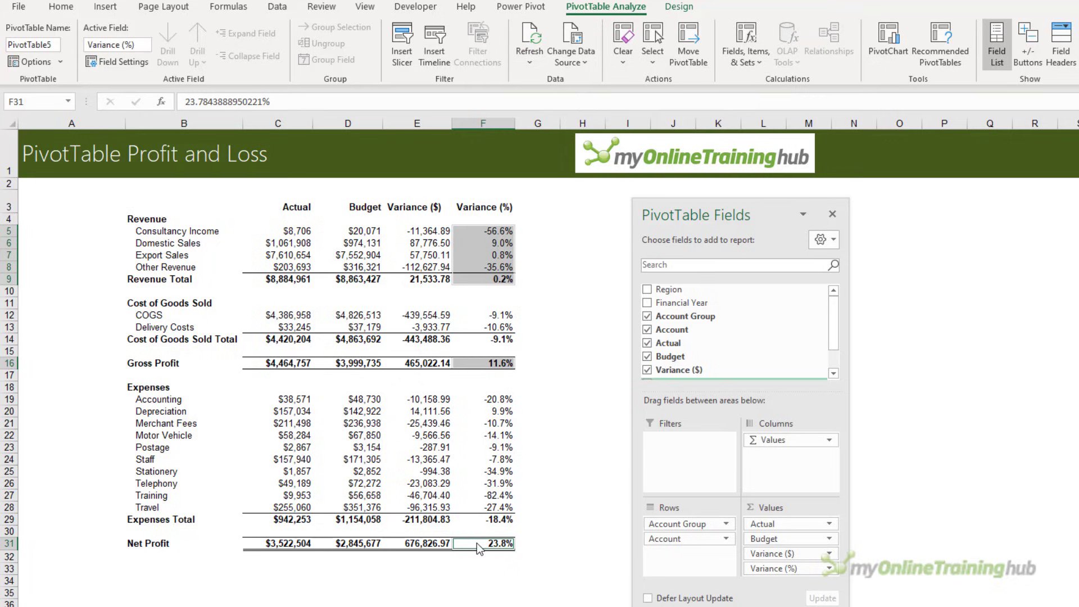
click(61, 9)
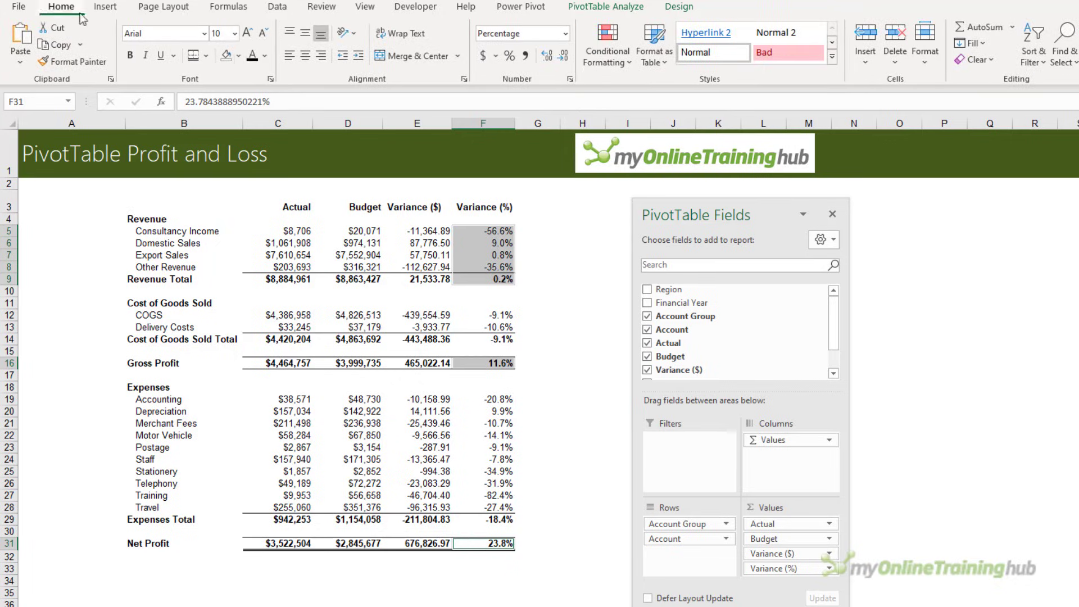
click(606, 43)
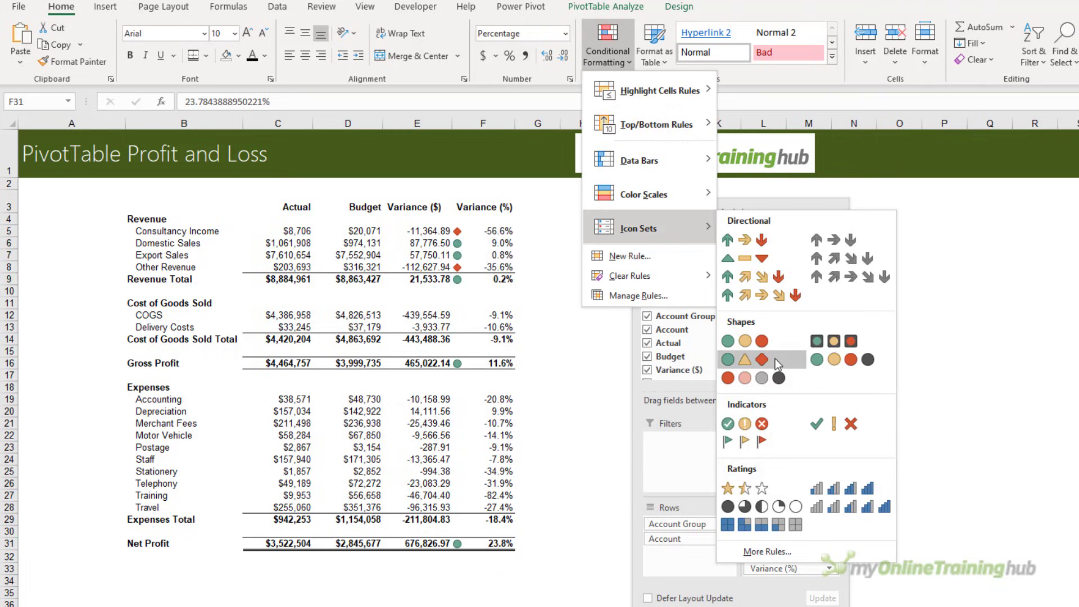
click(744, 359)
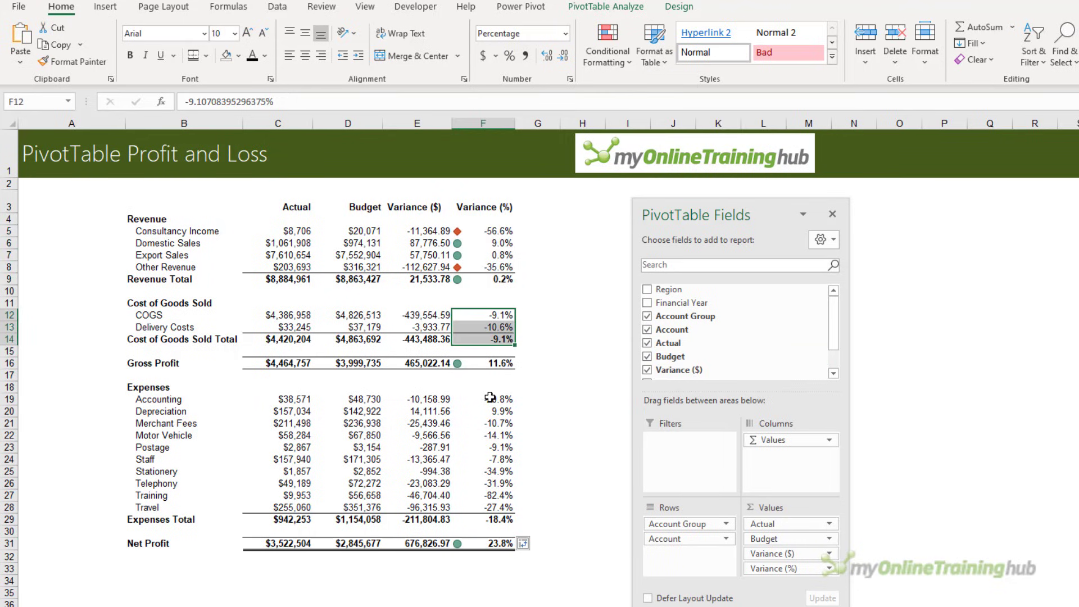
- Select the cost of goods sold and expense variance percentages for the same icon set
click(495, 399)
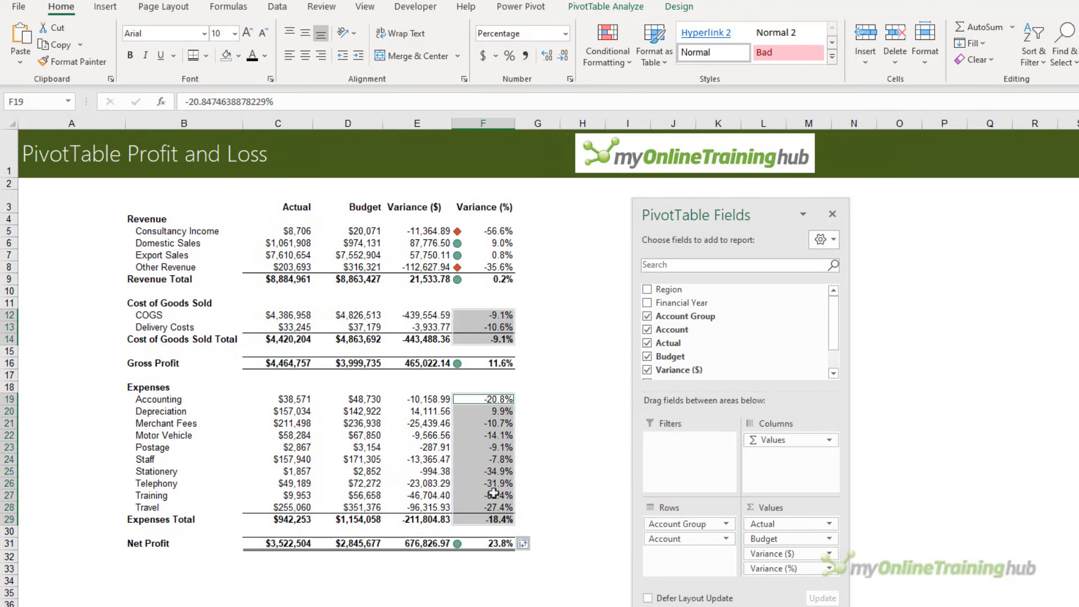
click(605, 44)
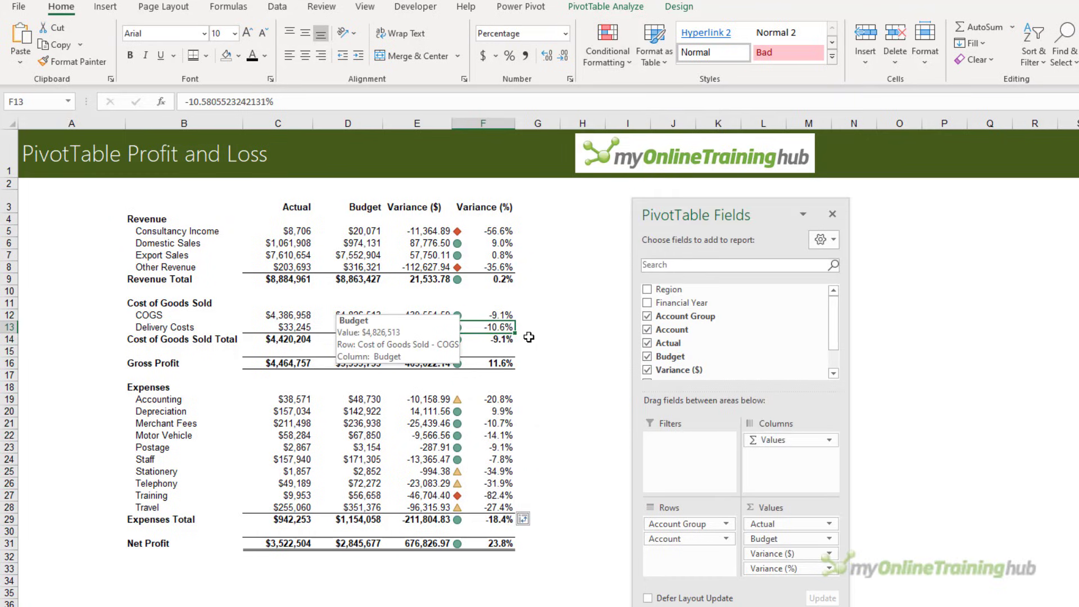
- Open the cost icon set rule for editing from Conditional Formatting > Manage Rules
click(606, 44)
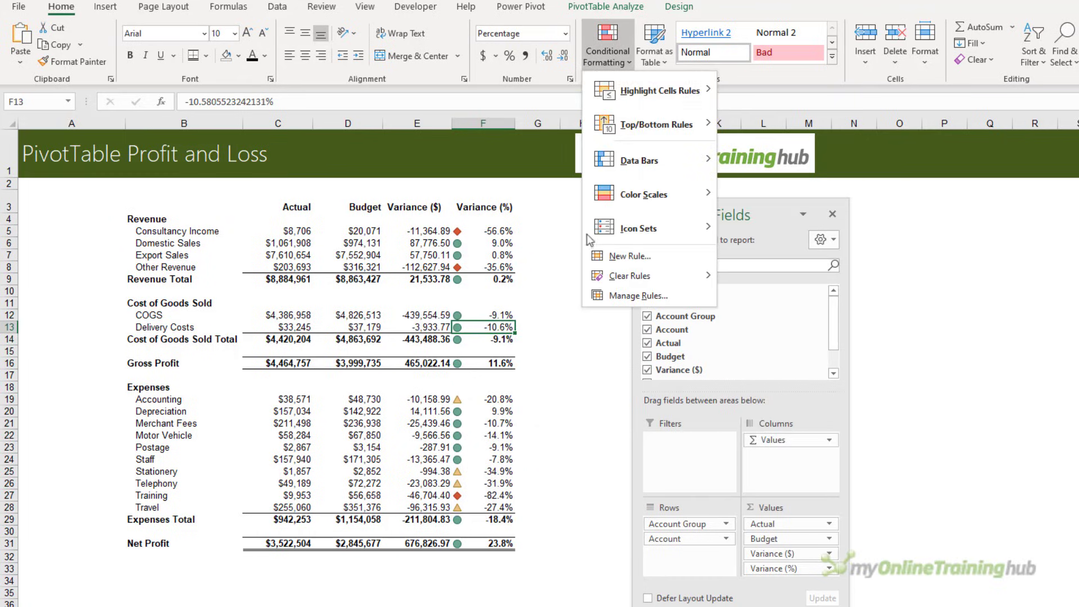
click(633, 296)
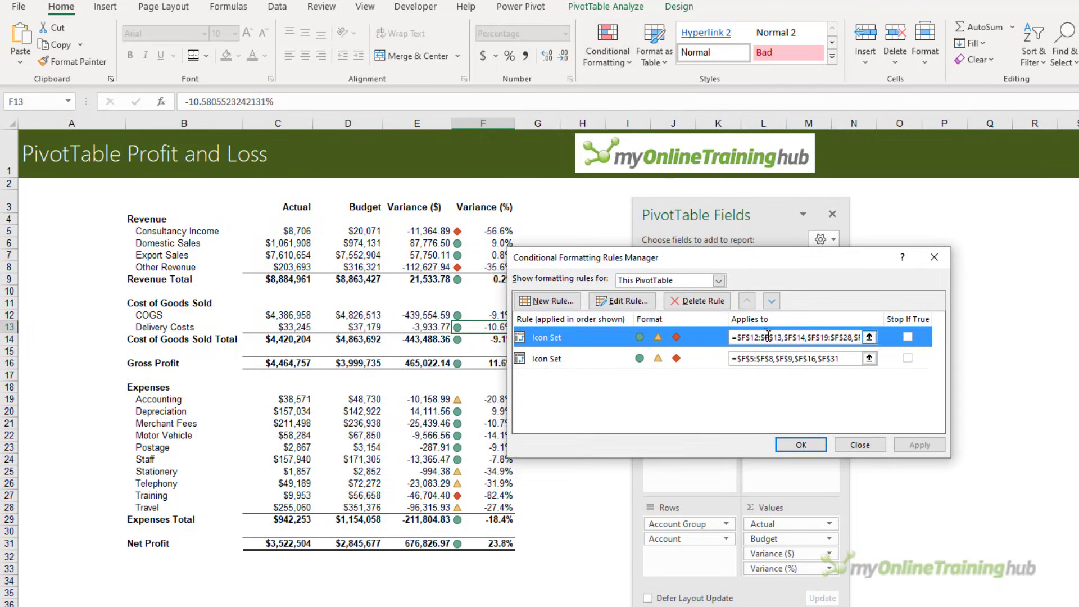
click(546, 338)
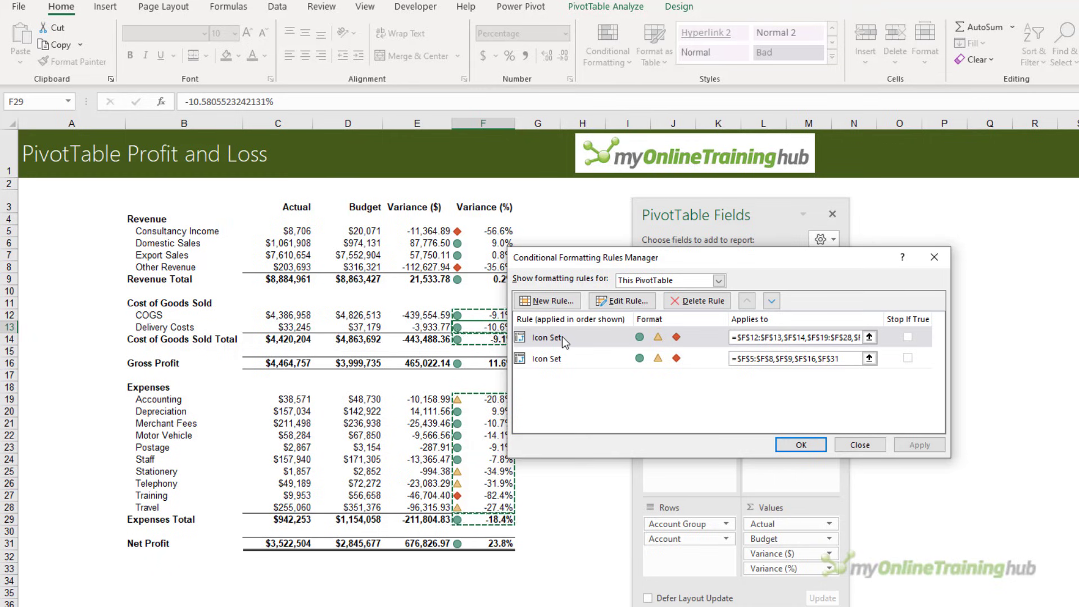
click(622, 301)
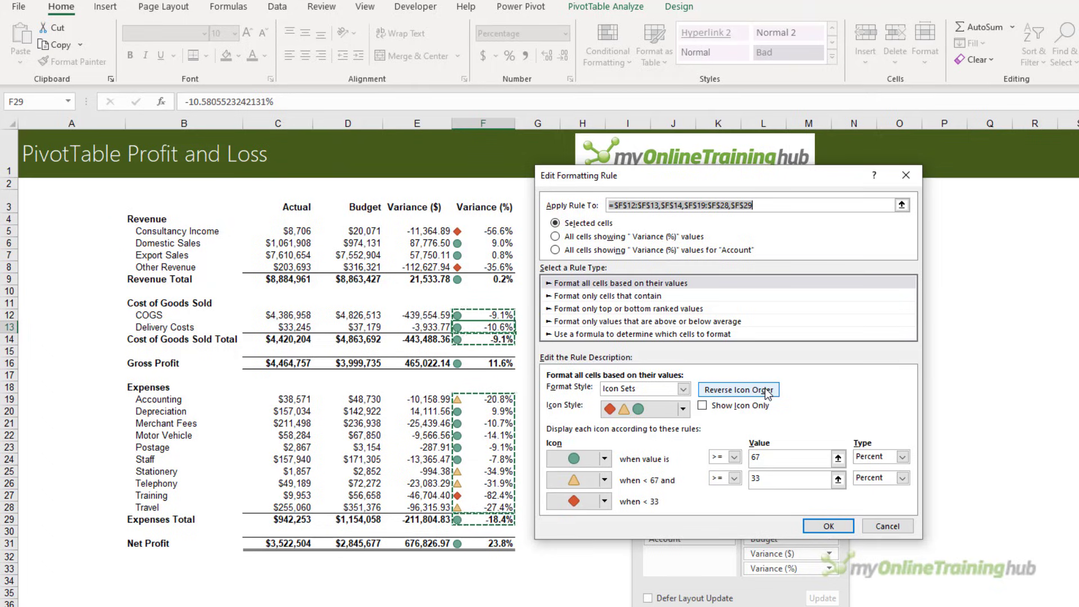
- Reverse the cost icon order and set its thresholds to Number type at 0
click(736, 390)
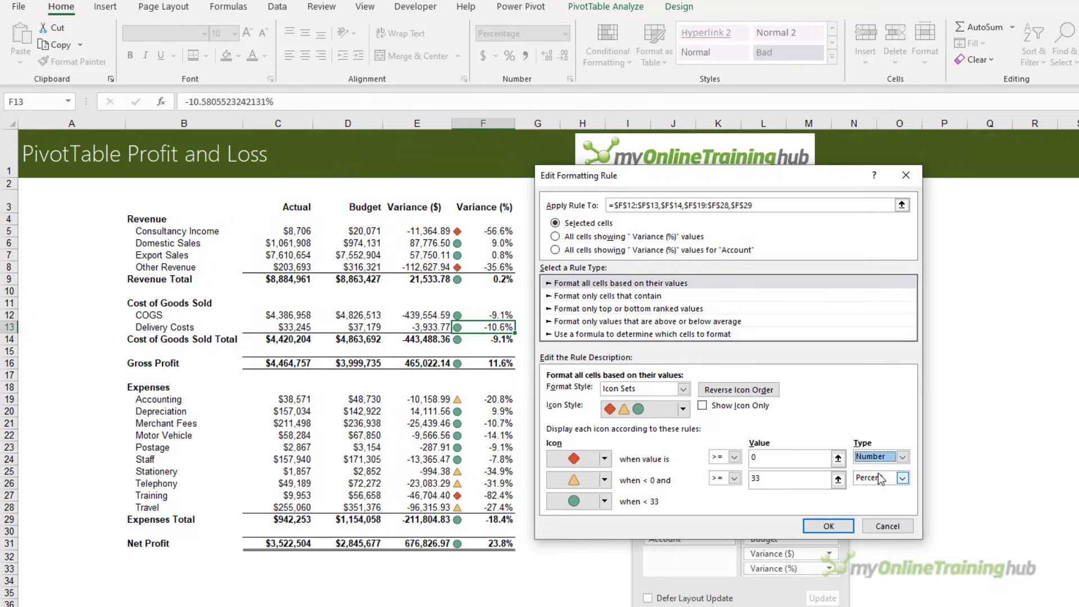
click(902, 478)
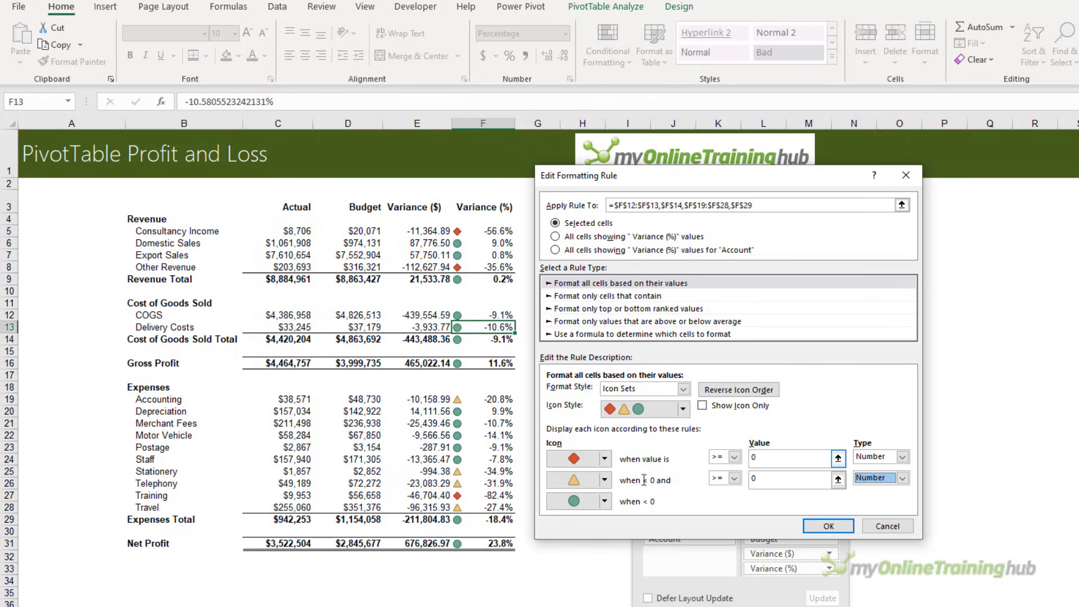
click(578, 459)
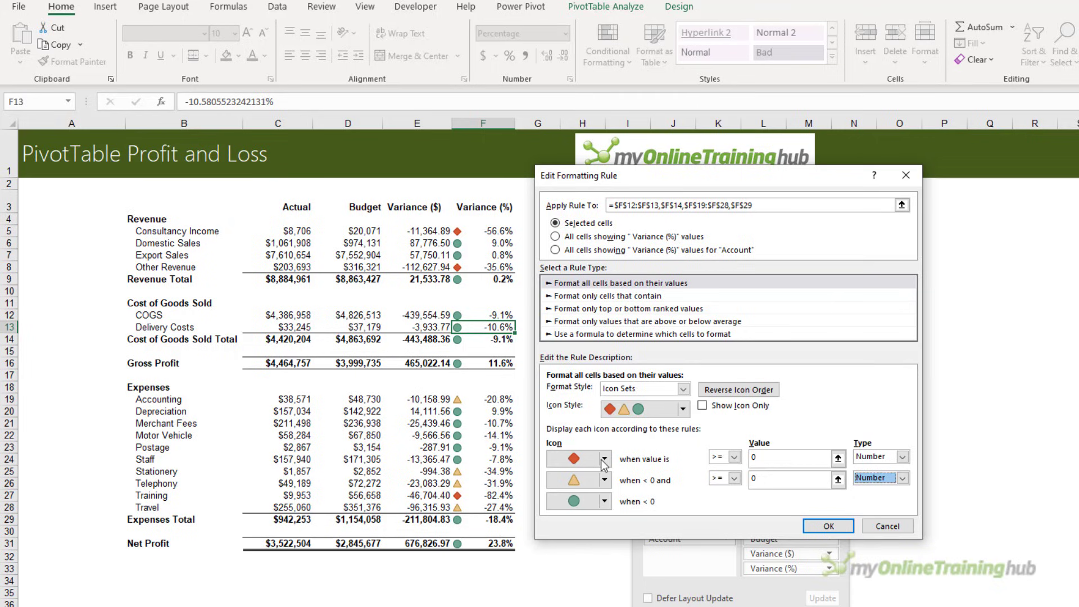
mouse_move(712, 493)
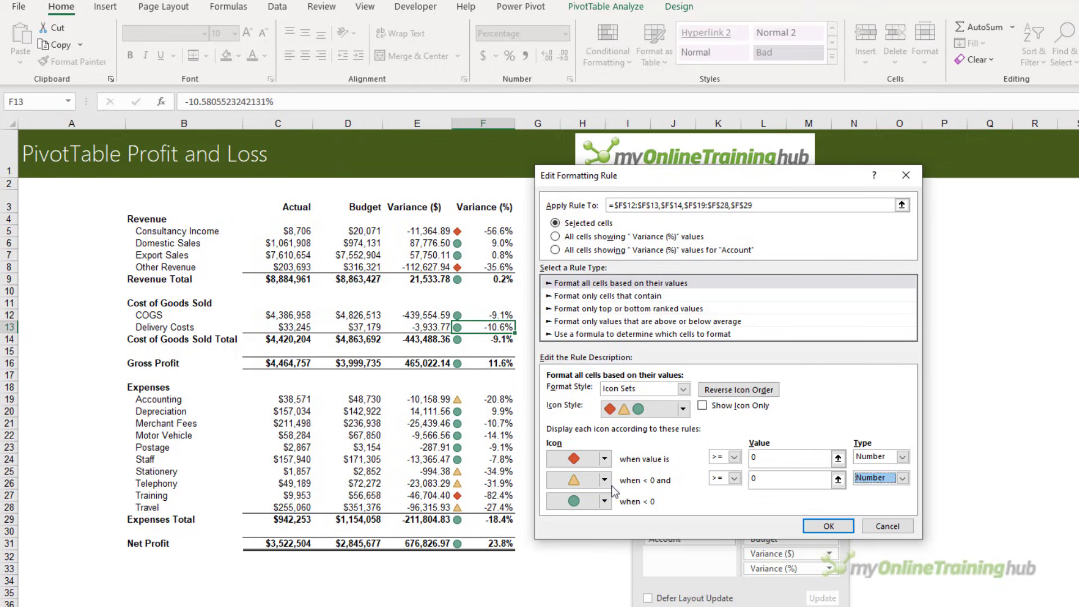
mouse_move(701, 507)
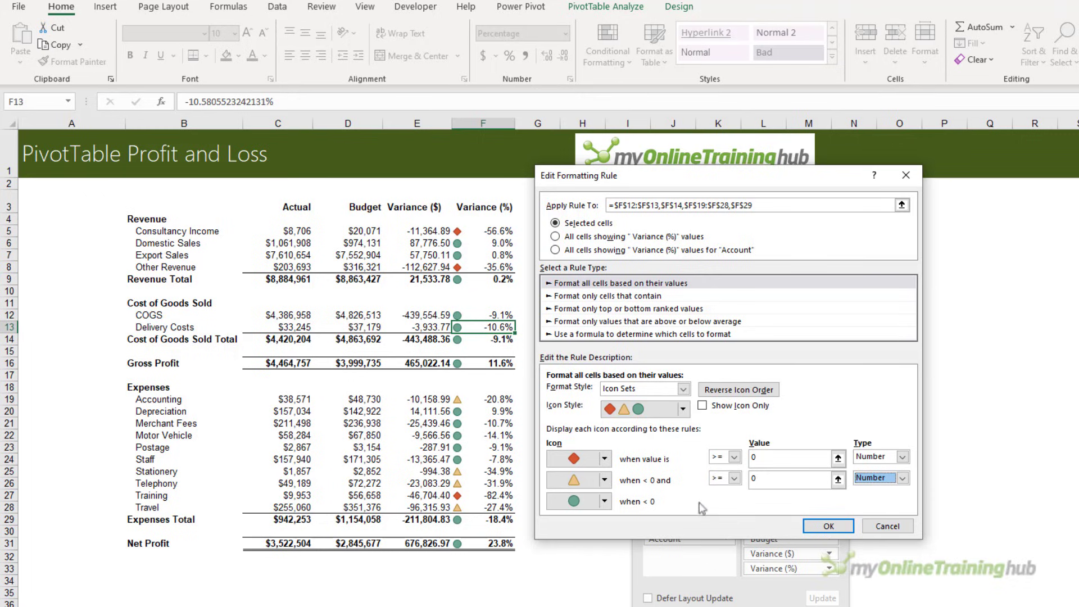
click(826, 525)
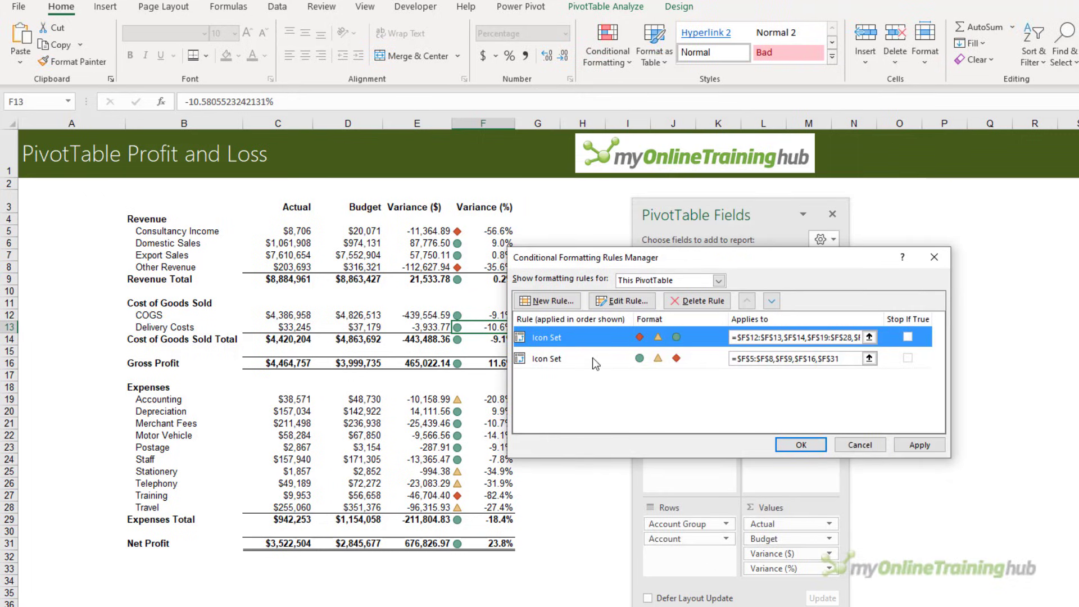
- Set the F5:F31 revenue and profit icon rule to Number thresholds of 0, then apply both rules
click(620, 301)
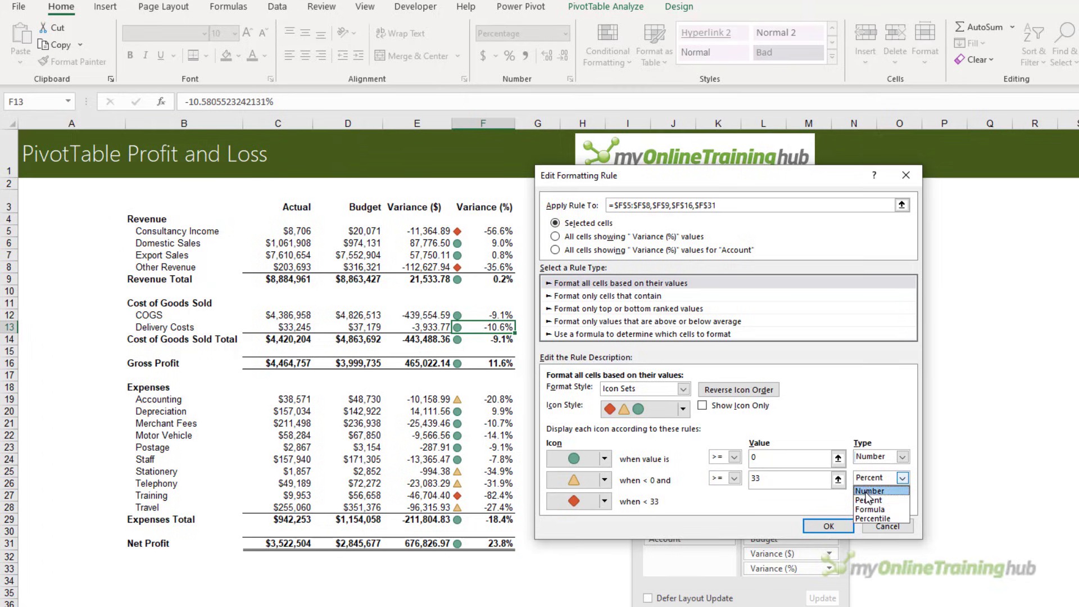
click(871, 490)
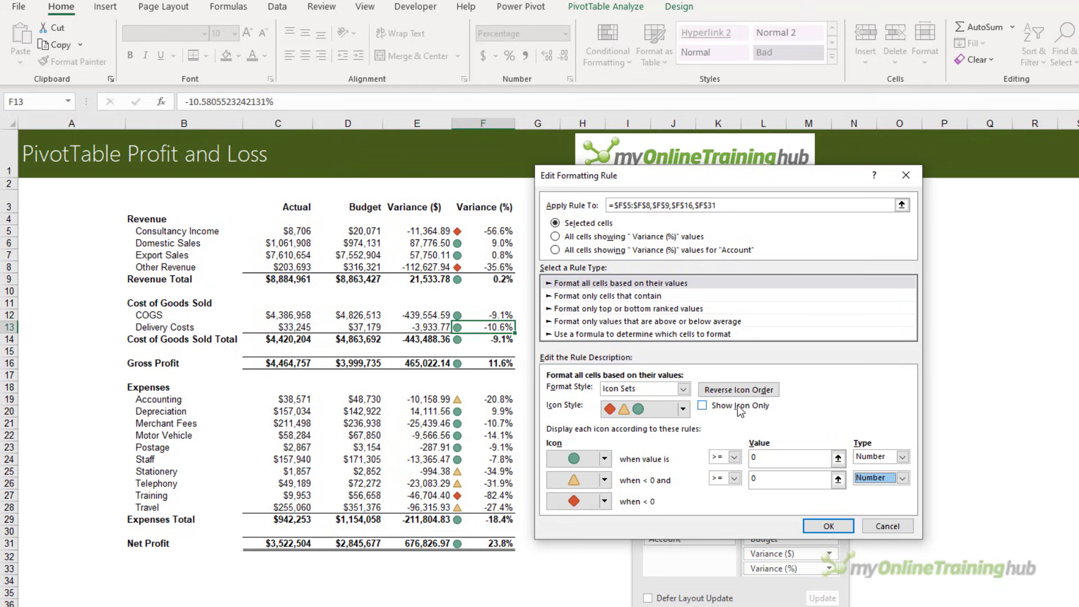
click(701, 406)
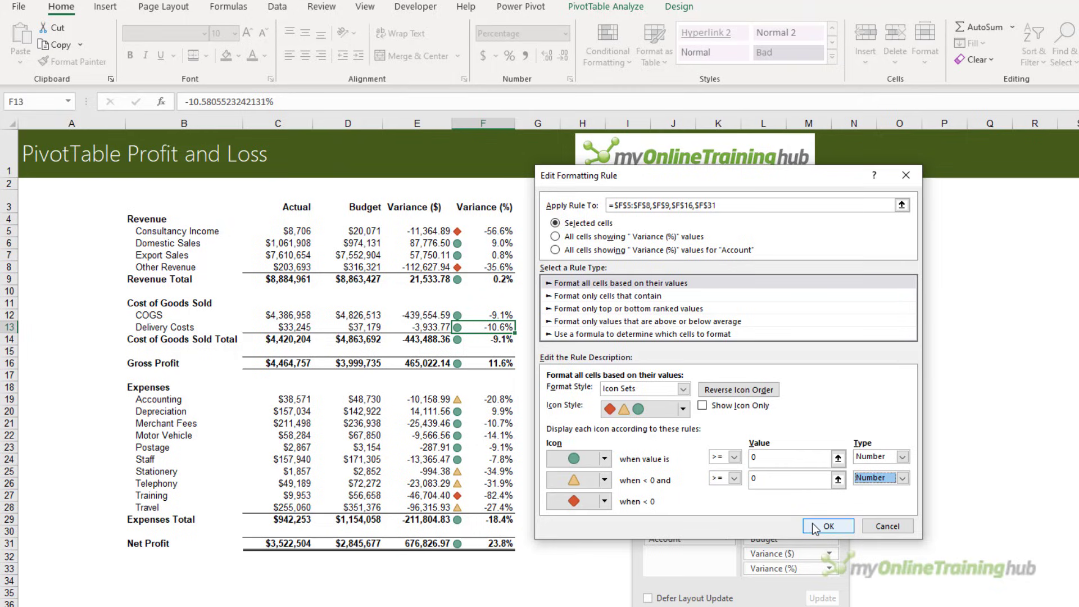
click(827, 526)
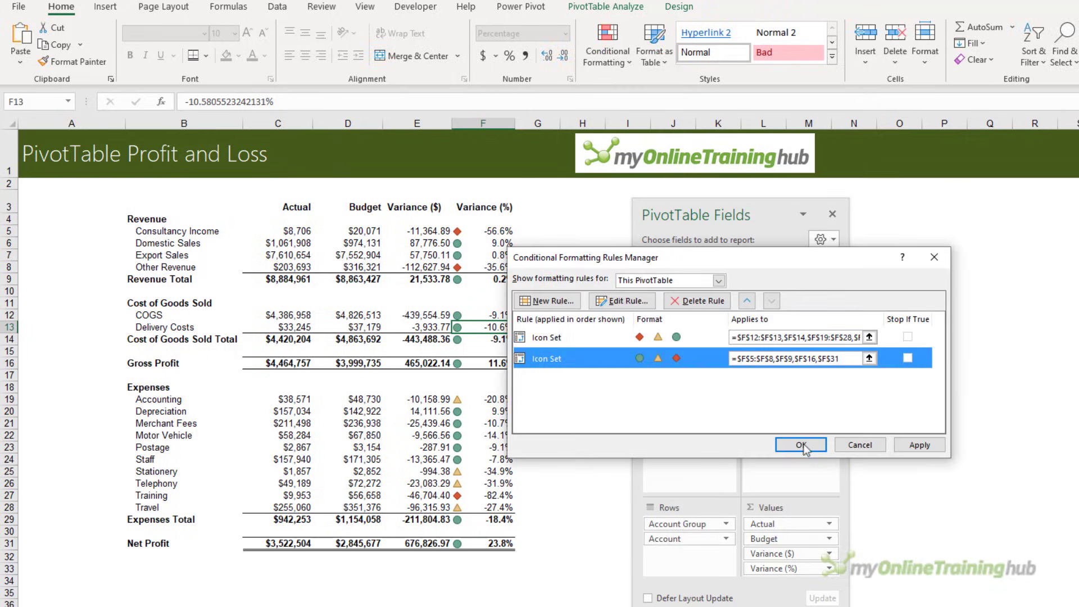
click(800, 444)
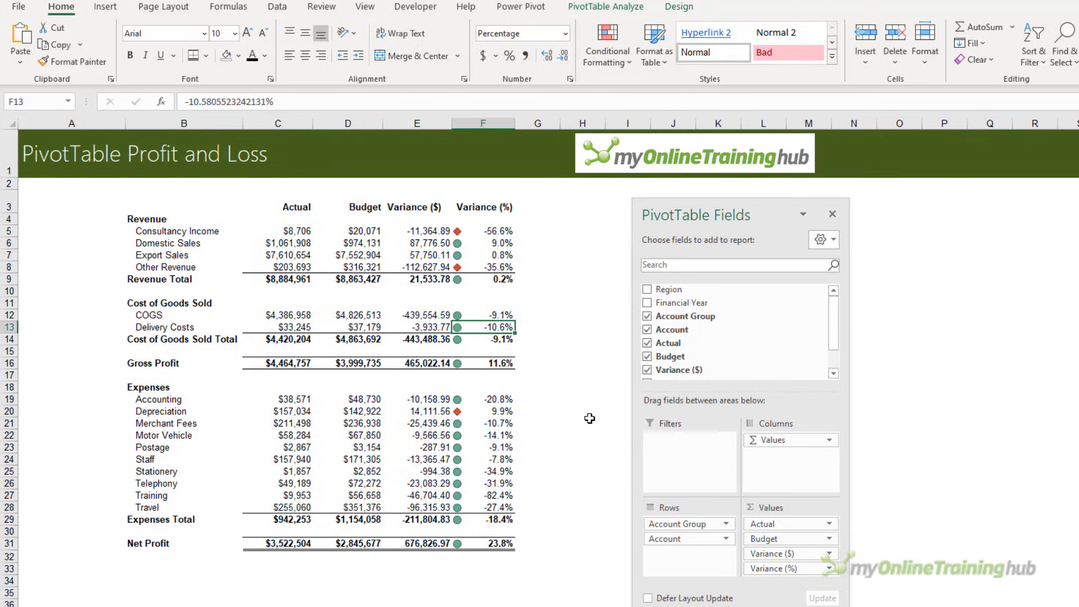
click(483, 230)
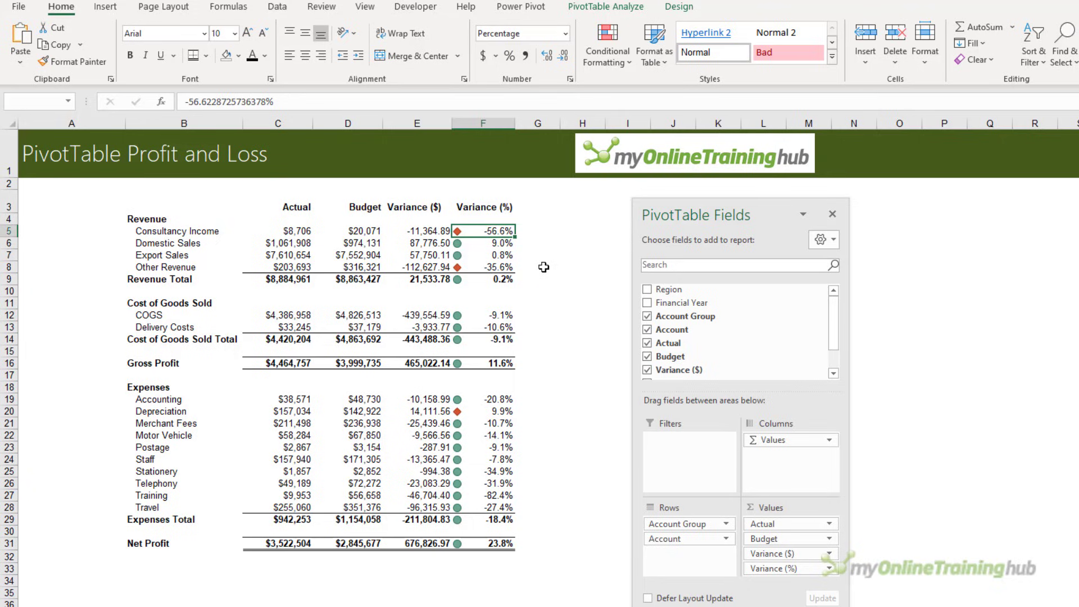
click(482, 231)
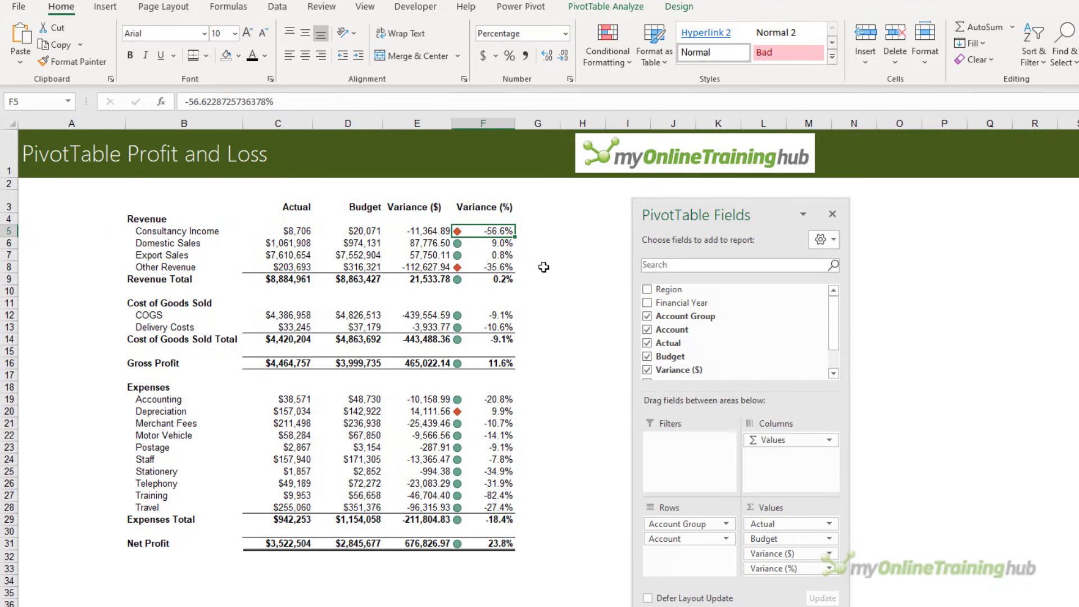
click(483, 315)
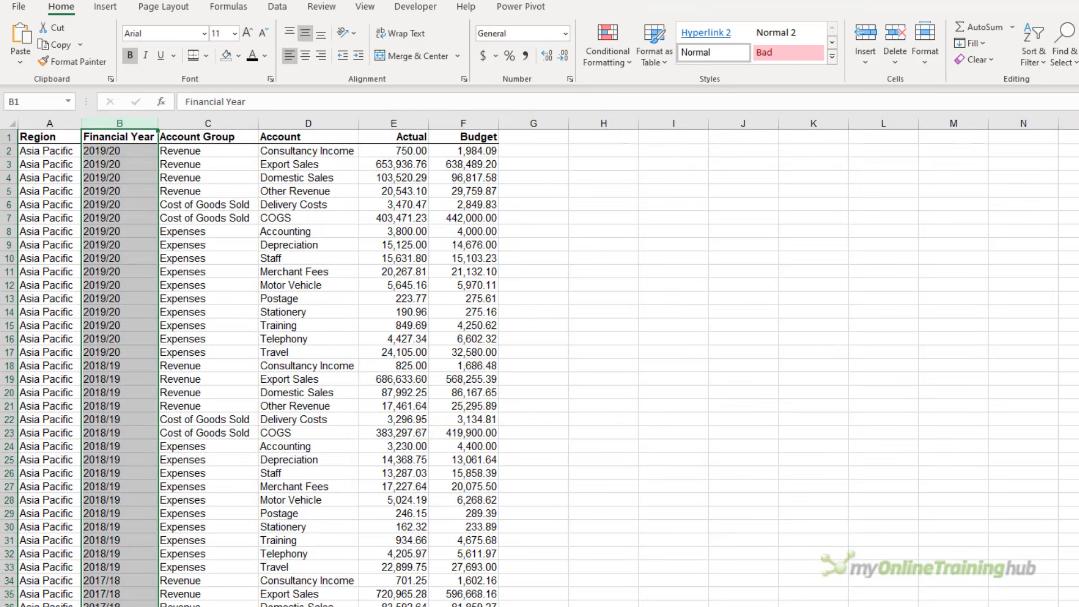
click(49, 136)
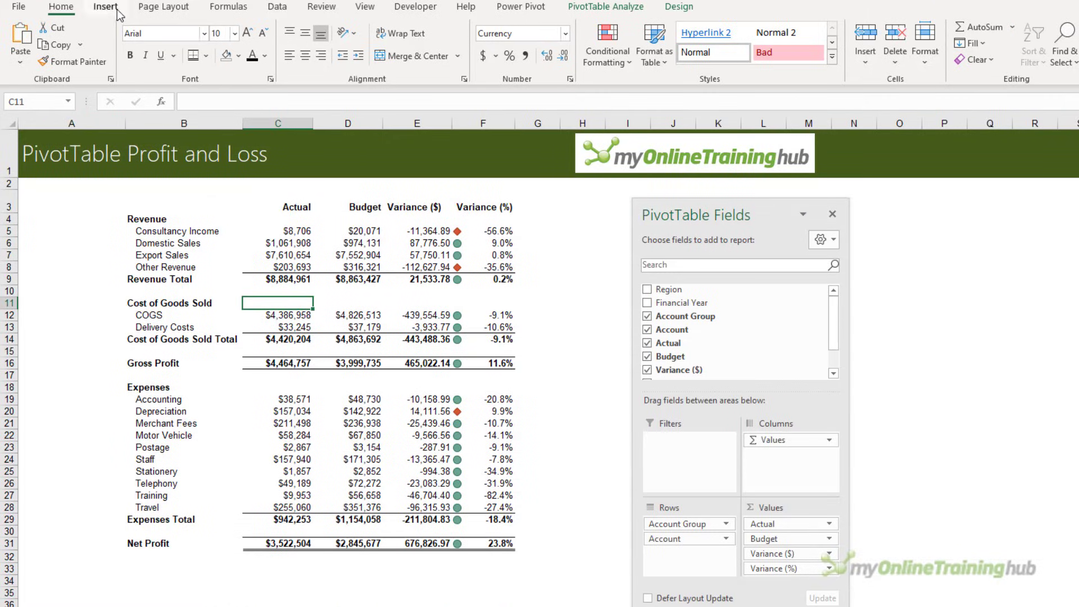
- Insert Region and Financial Year slicers for the PivotTable
click(888, 43)
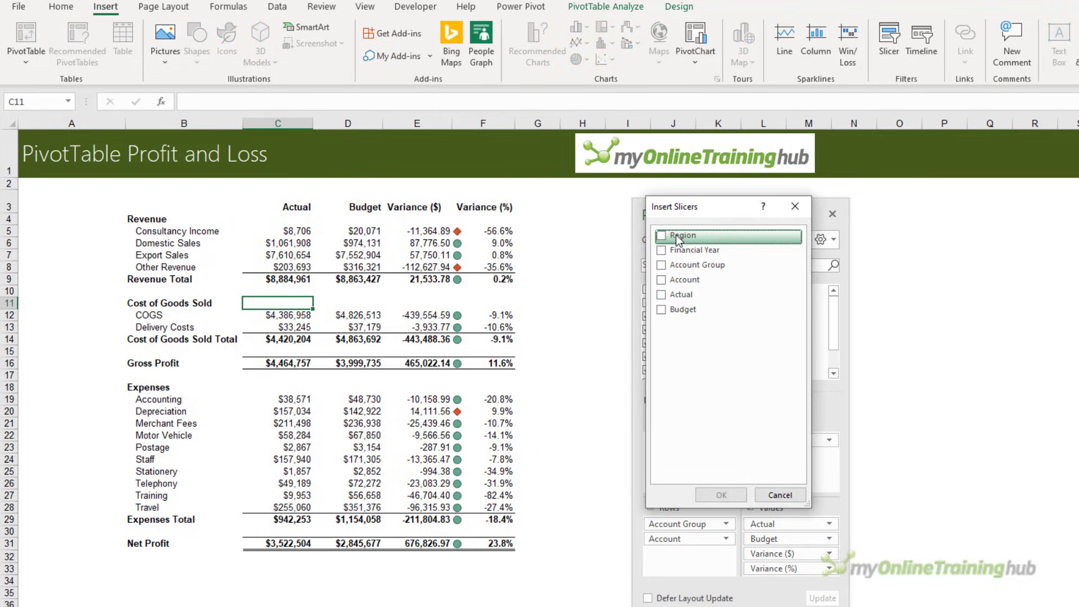
click(661, 235)
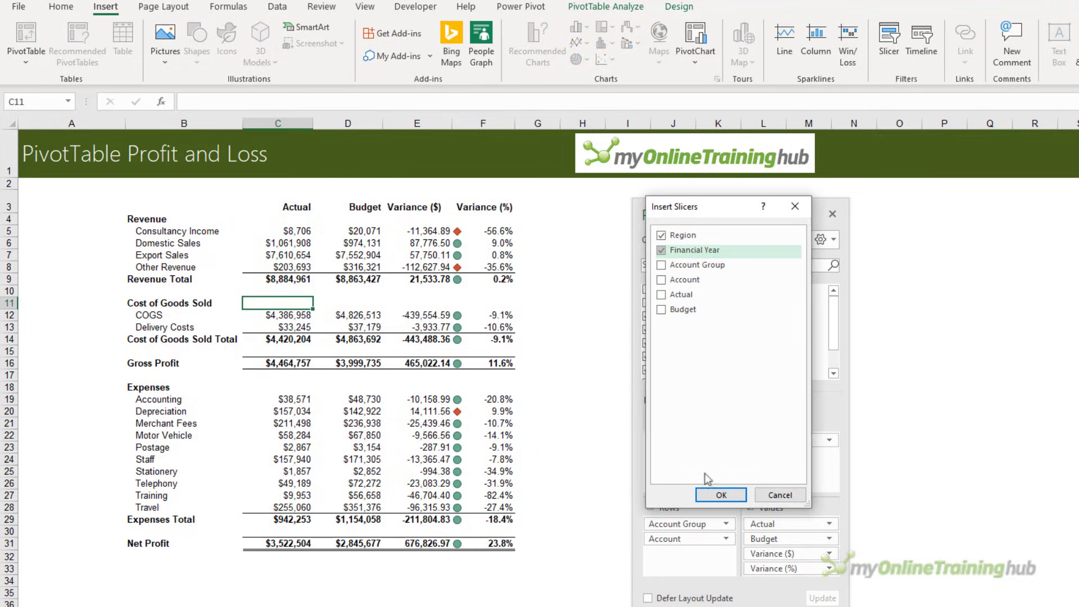
click(719, 495)
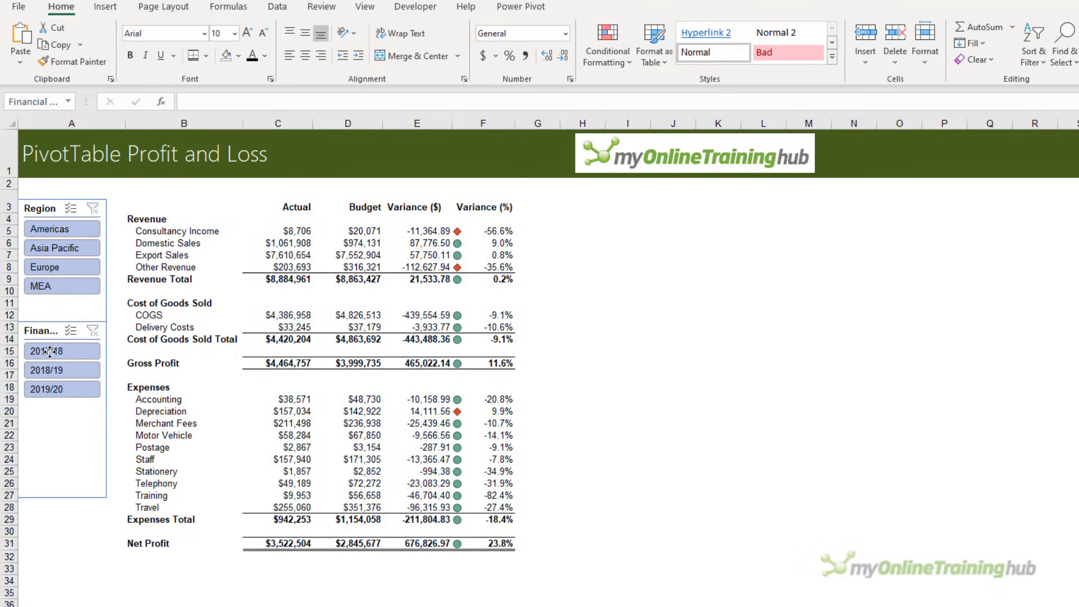
- Resize and stack the slicers in column A with a grey style, filtering the report to MEA
click(61, 351)
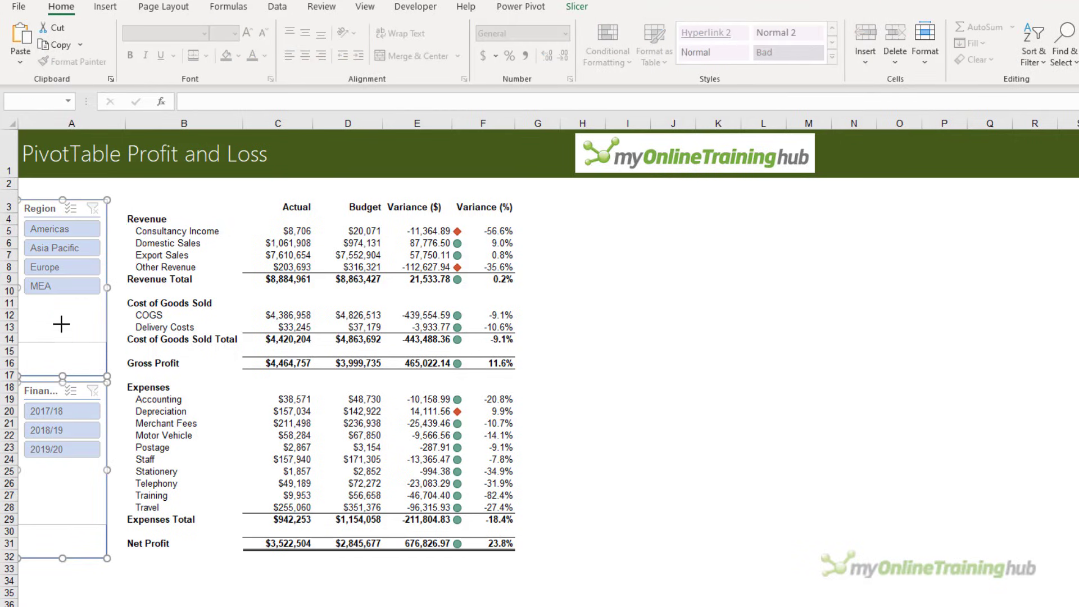
click(71, 363)
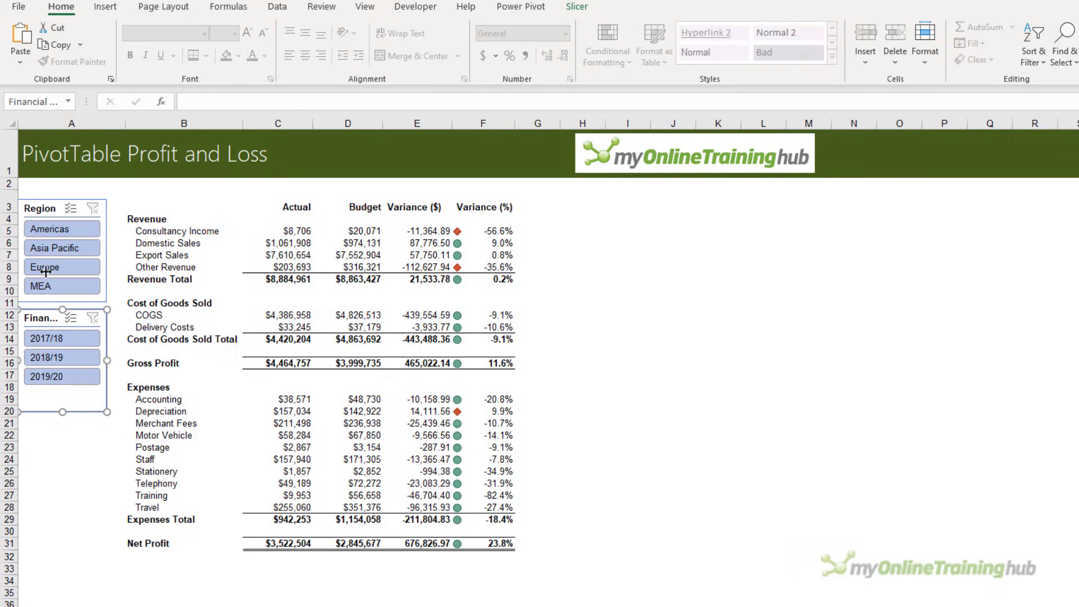
click(44, 271)
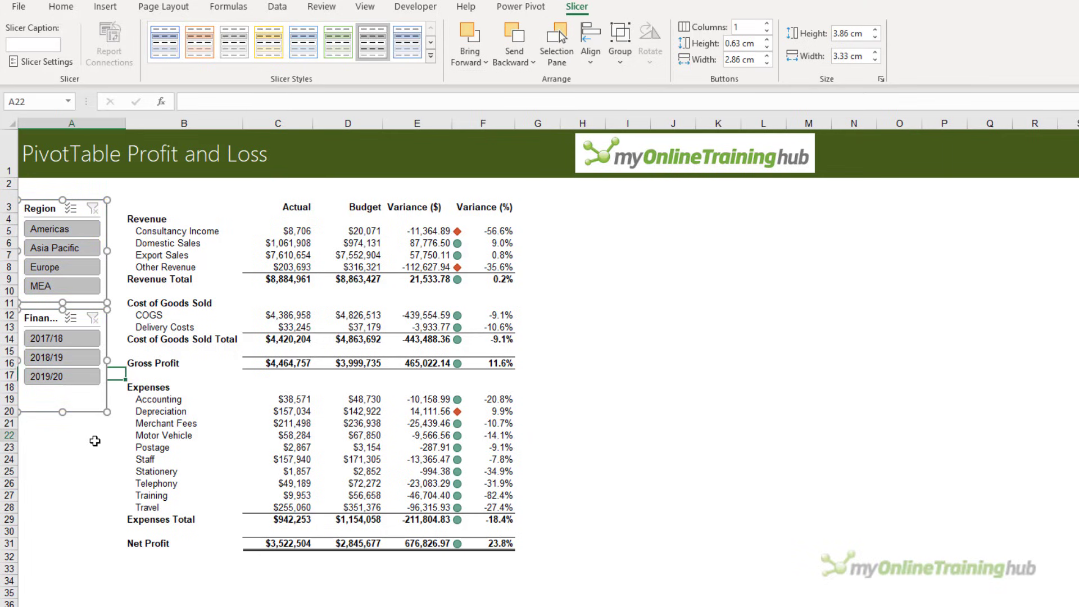
click(61, 286)
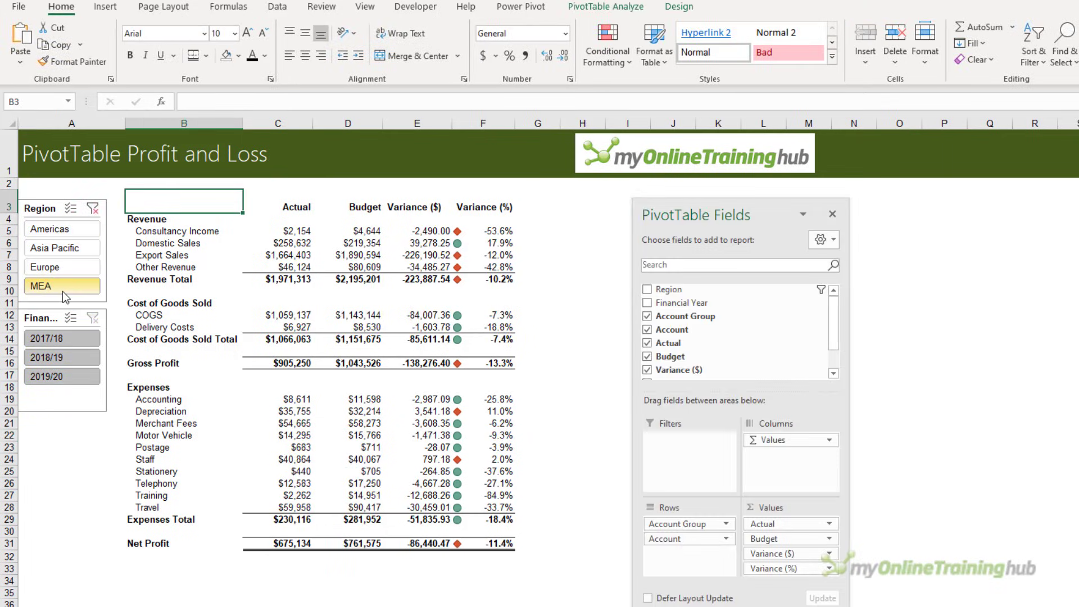
- Try Europe and Americas region filters, clear them, then filter to 2018/19 and 2019/20
click(44, 267)
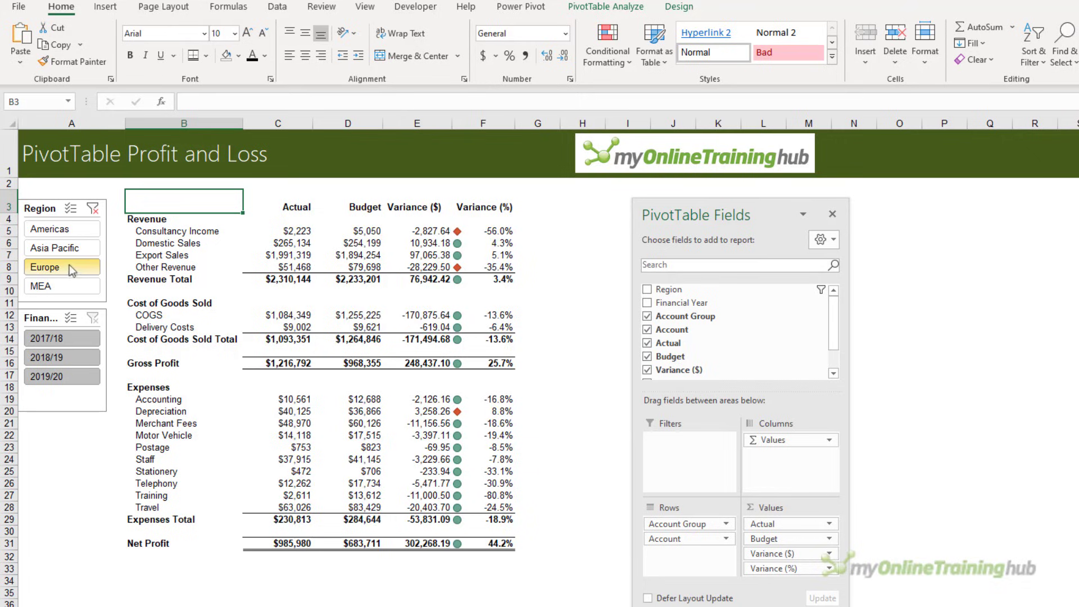
click(60, 228)
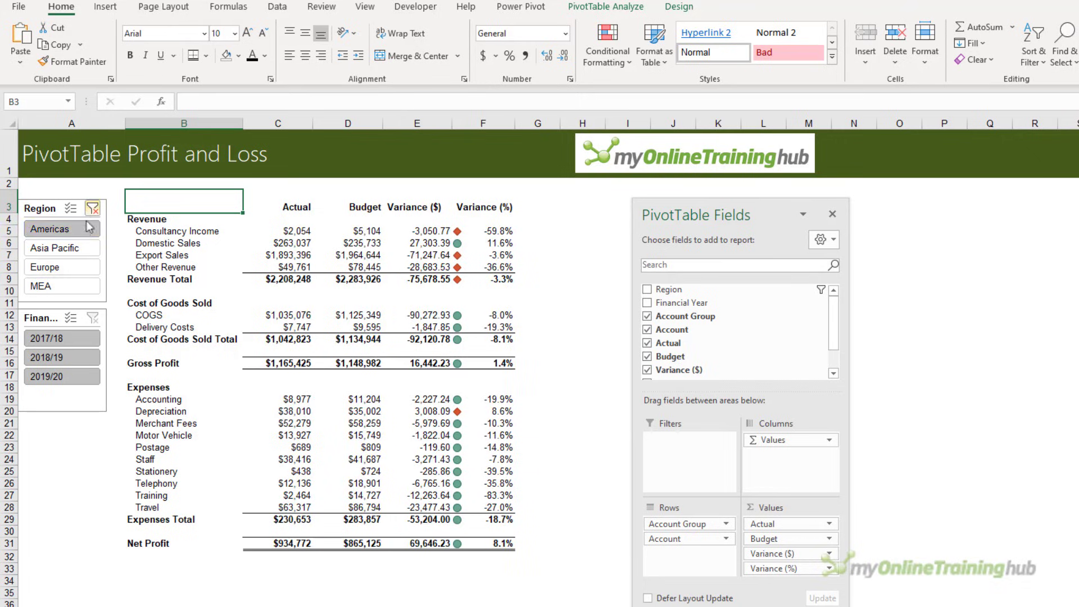
click(53, 247)
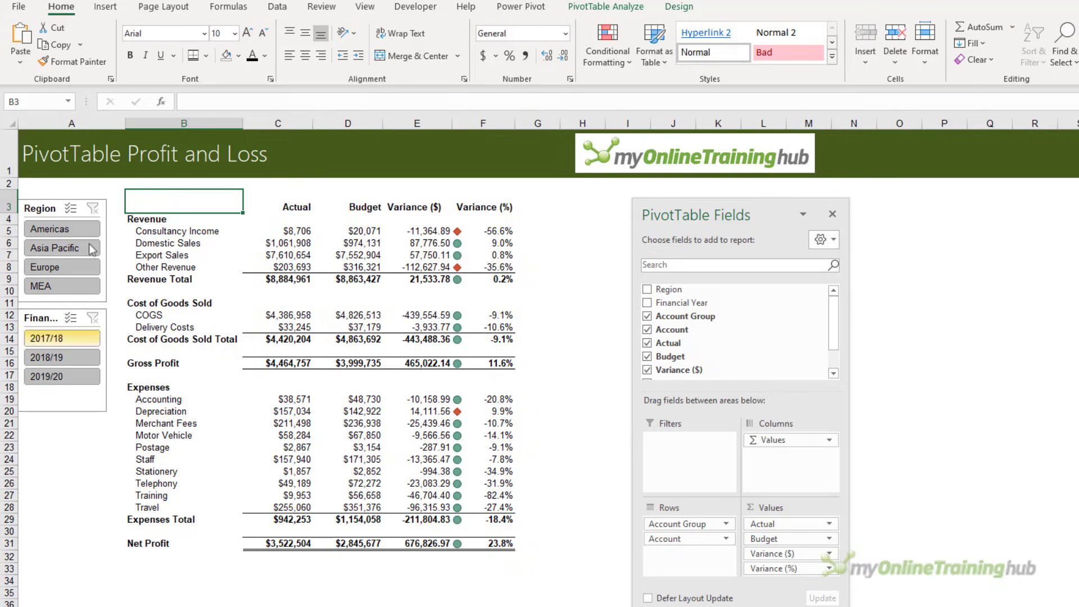
click(61, 358)
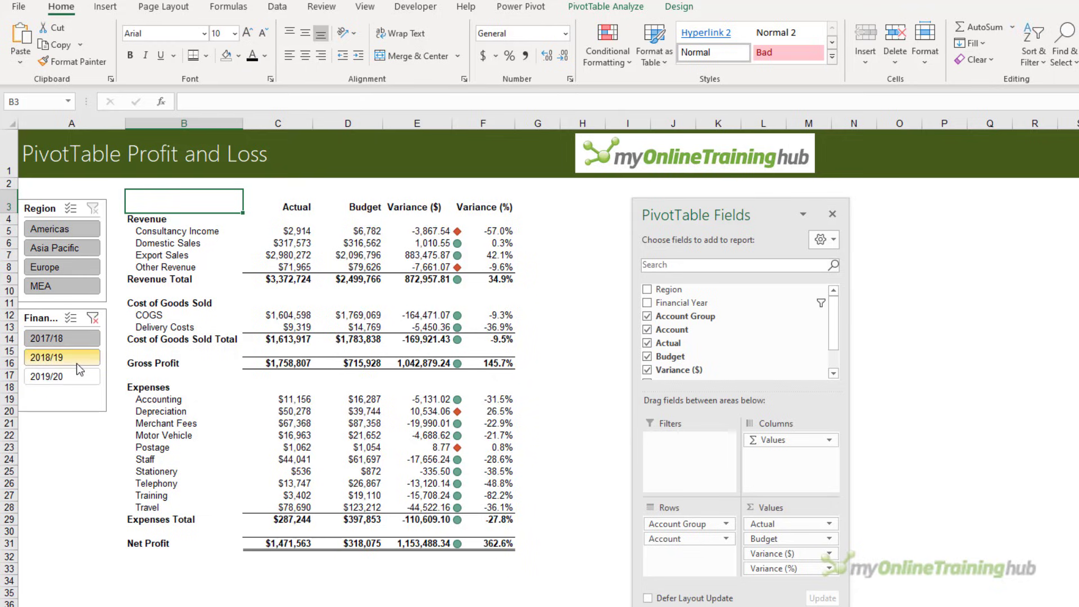
click(46, 375)
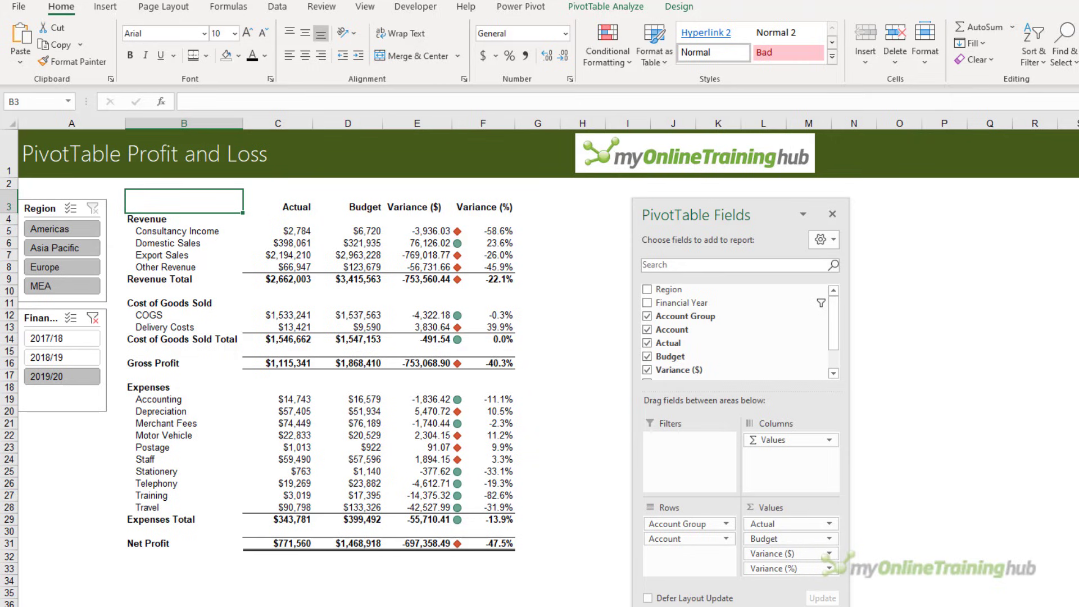
- Filter the report to MEA, then to Americas for financial year 2019/20
click(60, 285)
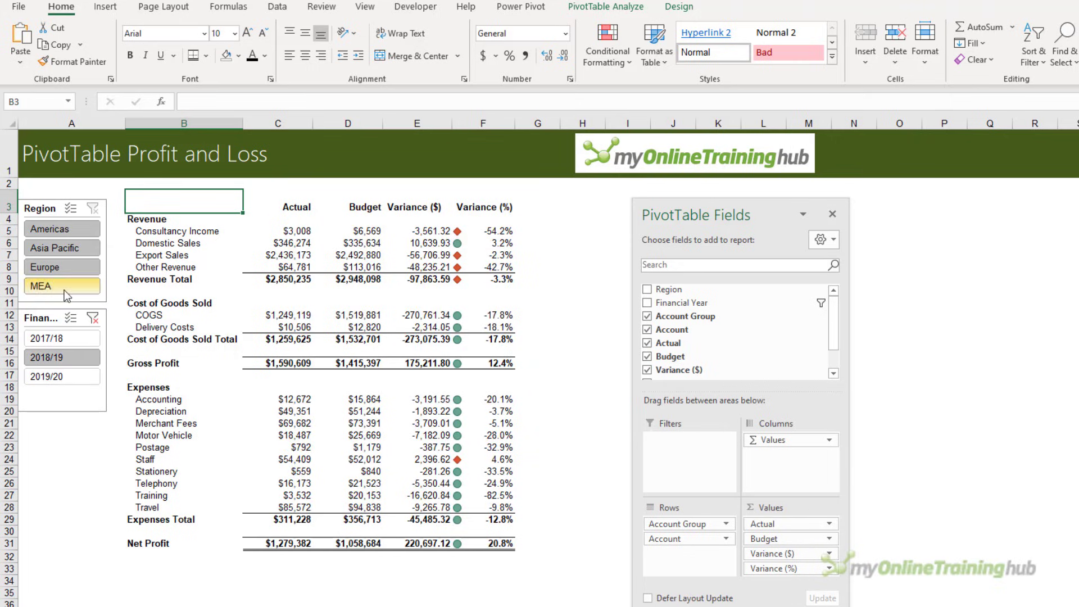
click(61, 248)
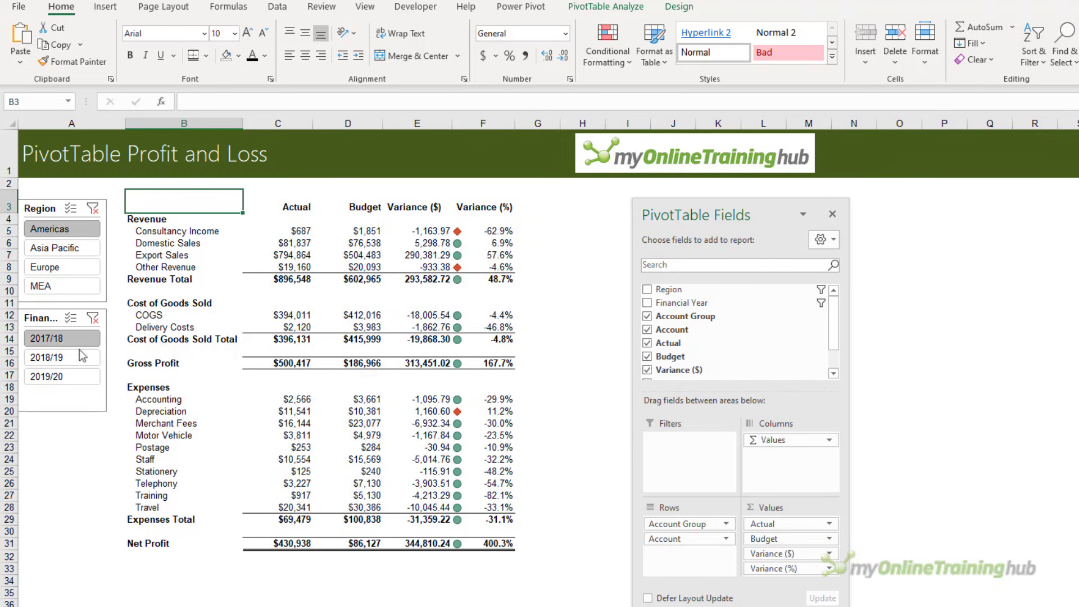
click(47, 376)
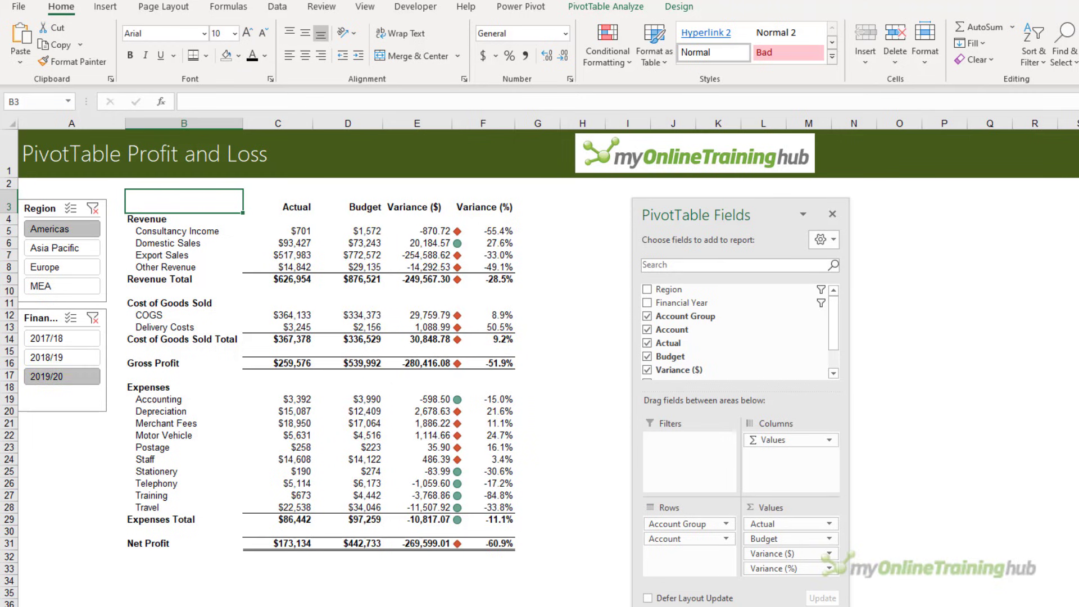